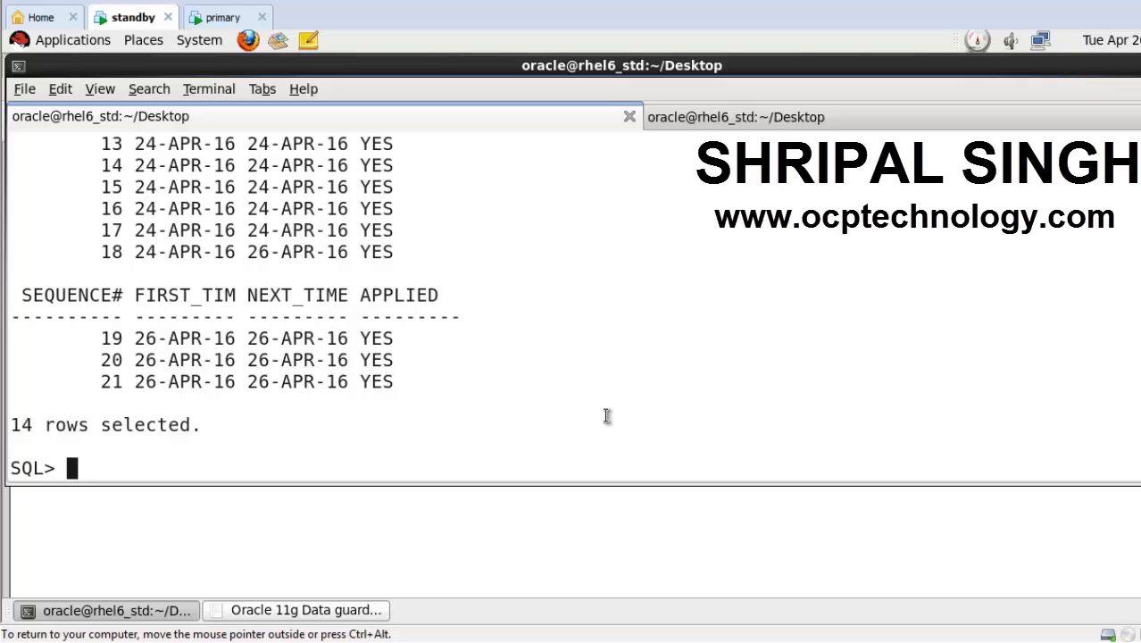
{"action": "mouse_move", "coordinate": [176, 80]}
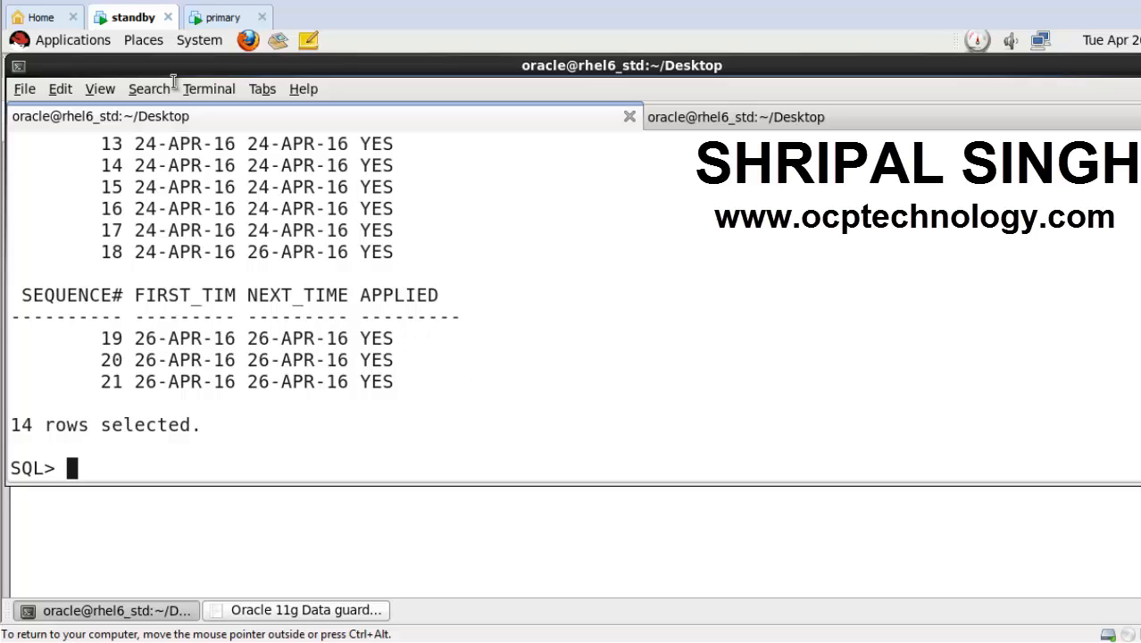
{"action": "mouse_move", "coordinate": [564, 272]}
{"action": "type", "text": "select name,open_mode,database_role,db_unique_name,protection_mode from v$database;"}
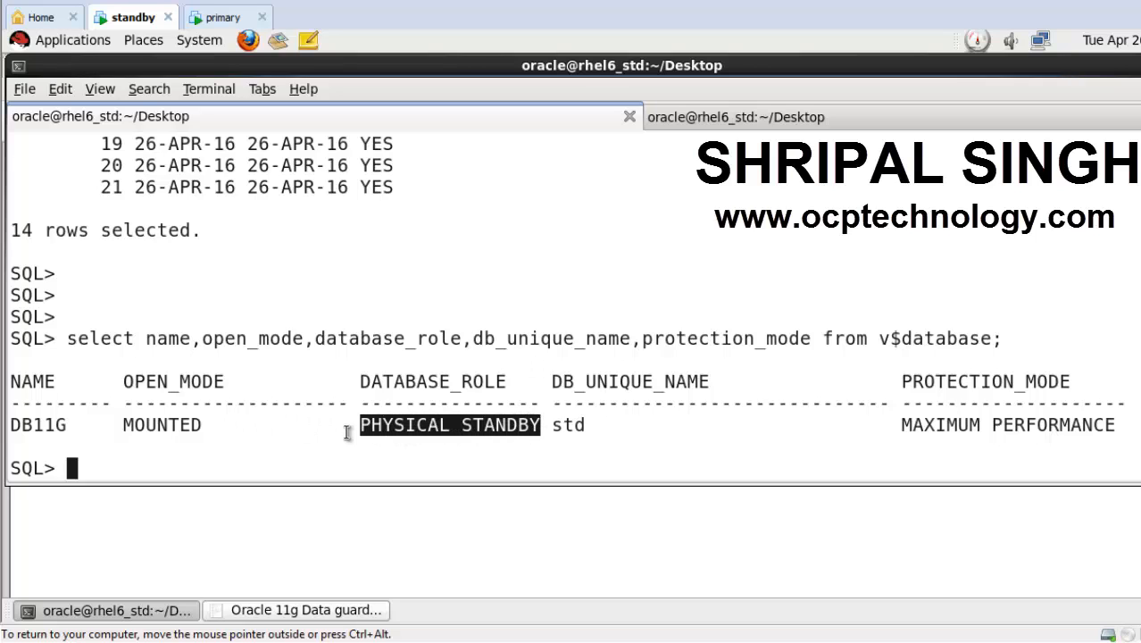
{"action": "mouse_move", "coordinate": [178, 438]}
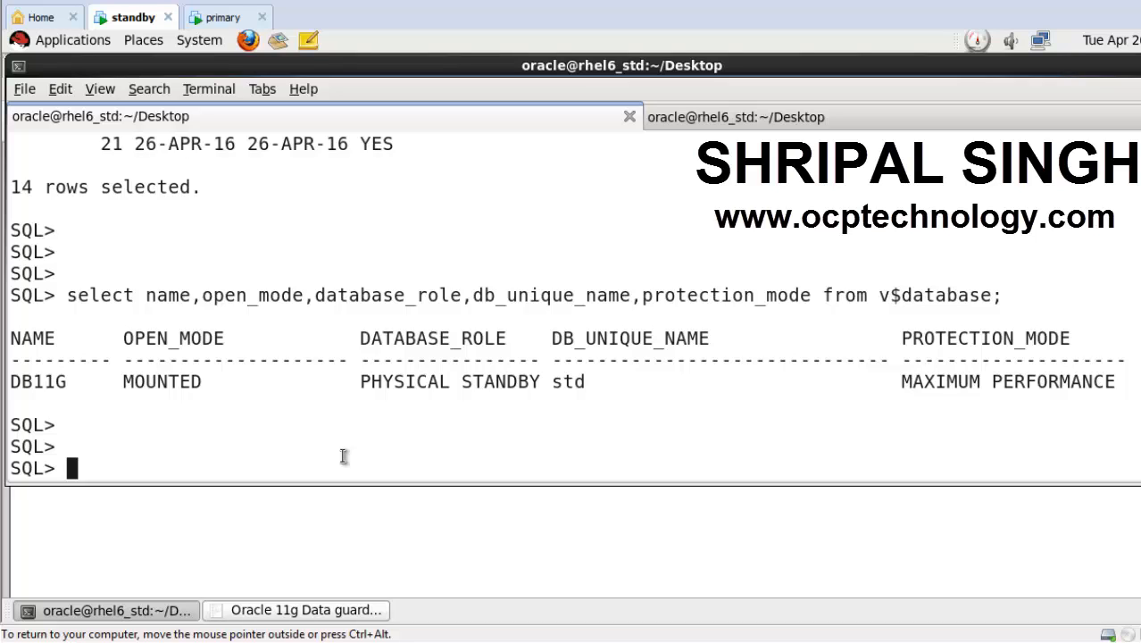
Shut down the standby with SHU IMMEDIATE and restart it with STARTUP MOUNT.
{"action": "type", "text": "shu immediate"}
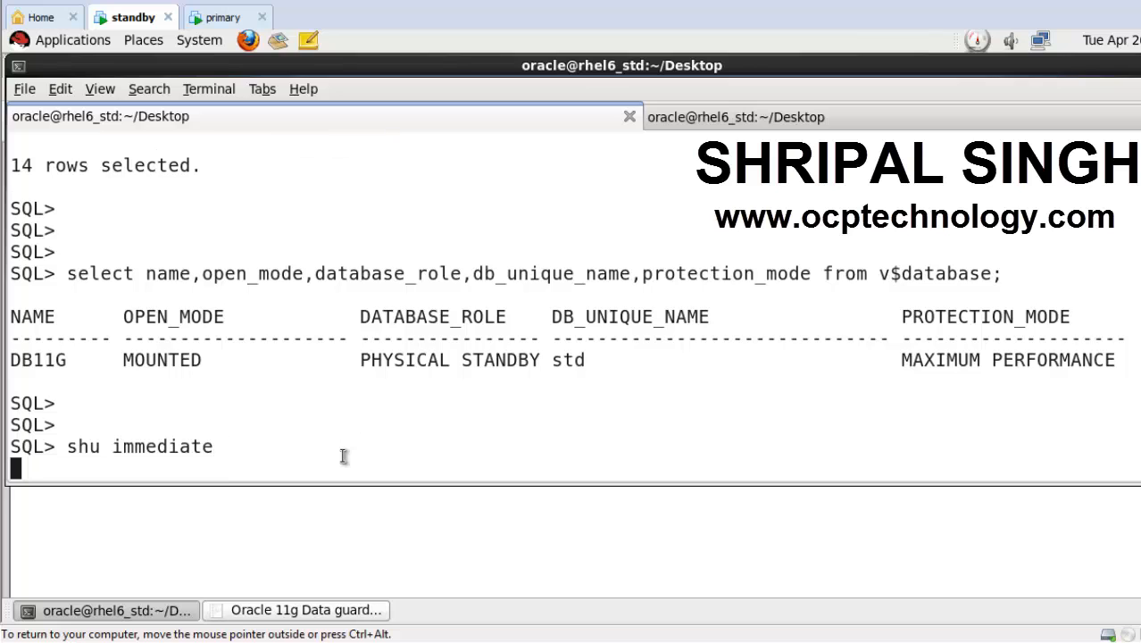
{"action": "type", "text": "star"}
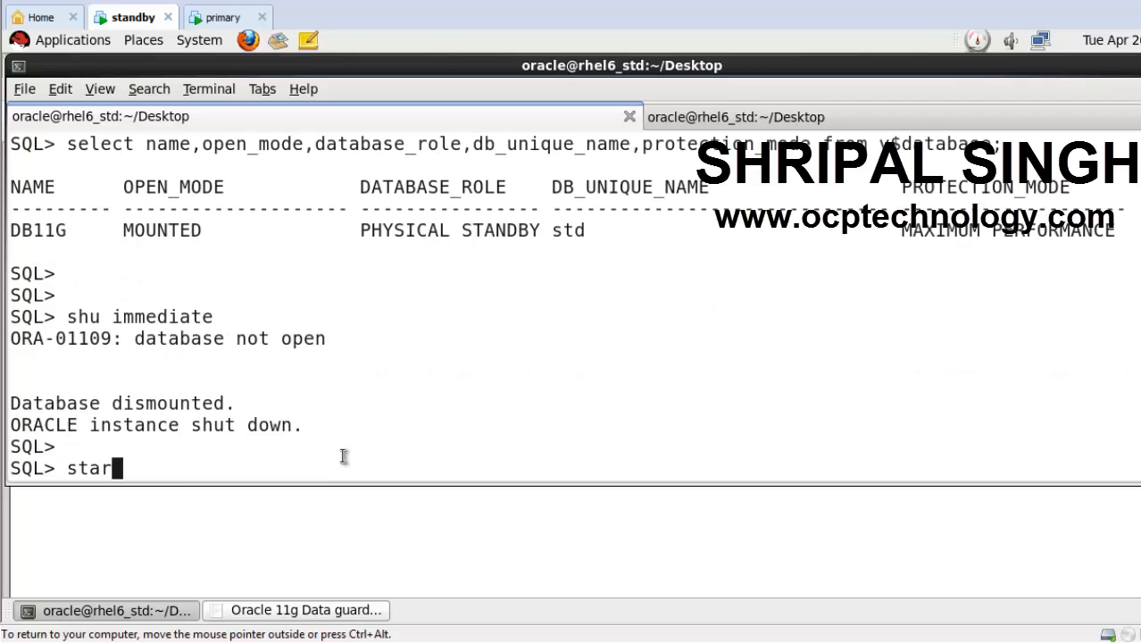
{"action": "type", "text": "tup"}
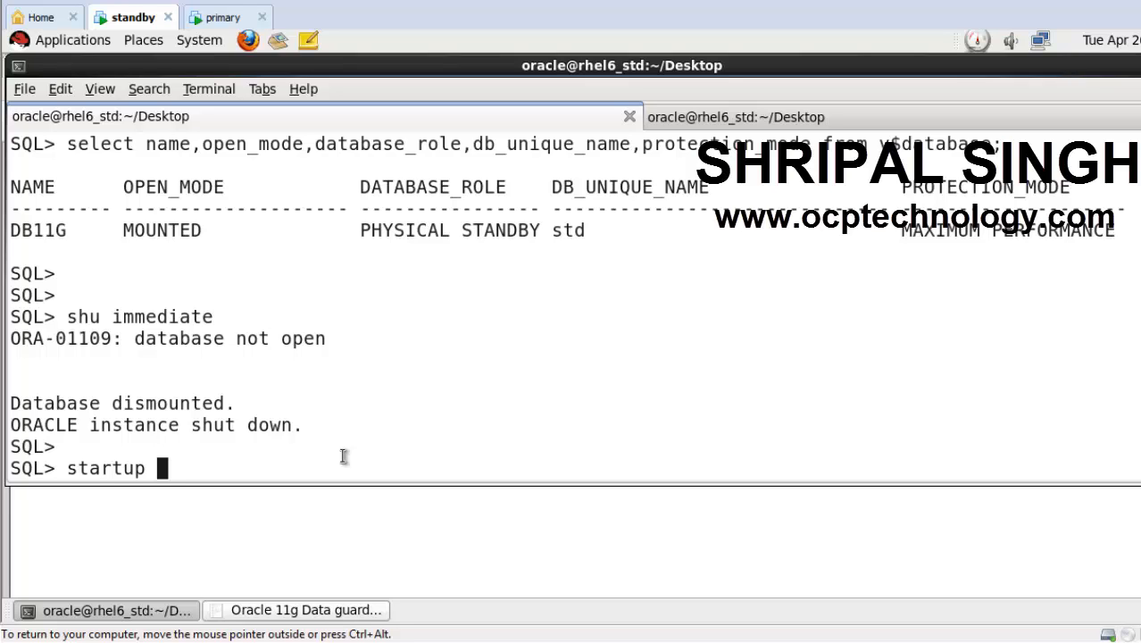
{"action": "type", "text": "mount"}
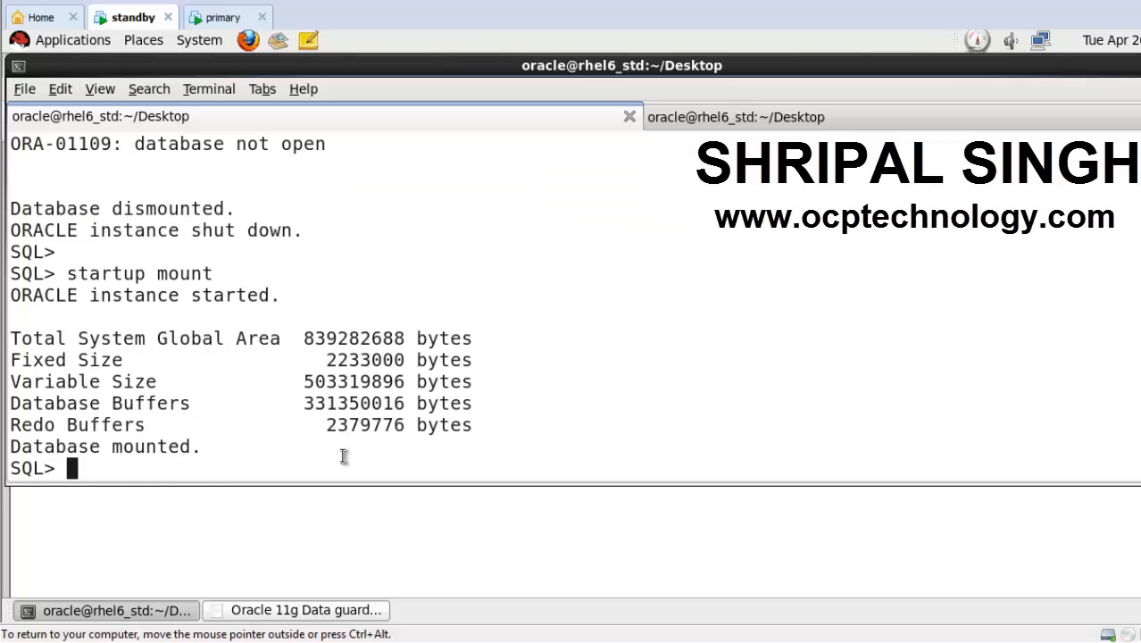
{"action": "key", "text": "Return"}
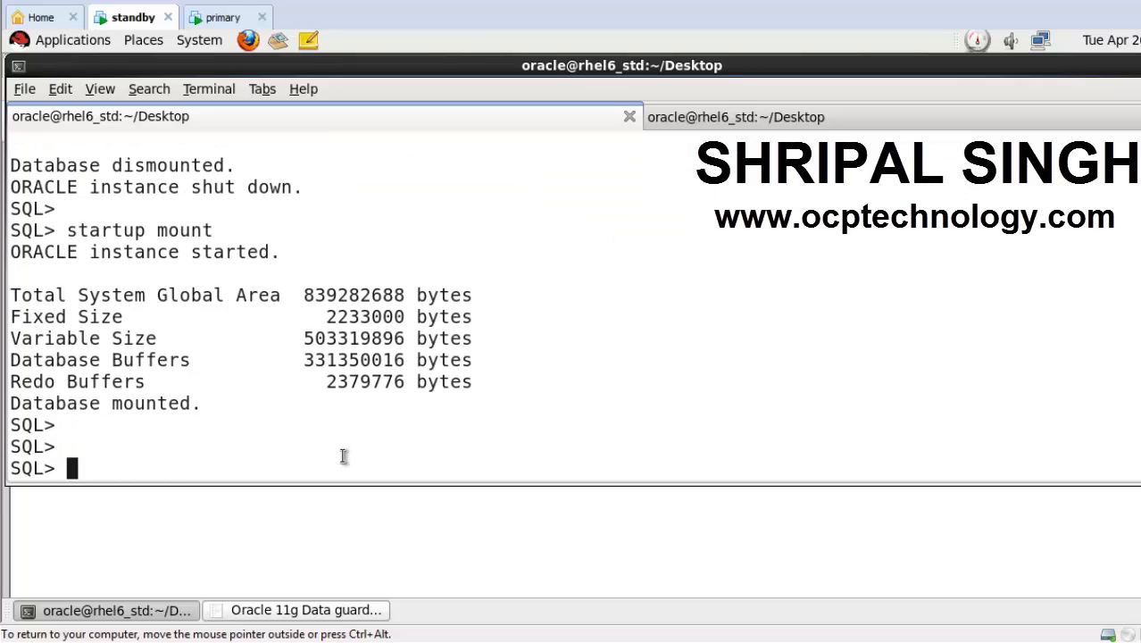
Query flashback_on from v$database on the mounted standby, which returns NO.
{"action": "type", "text": "select"}
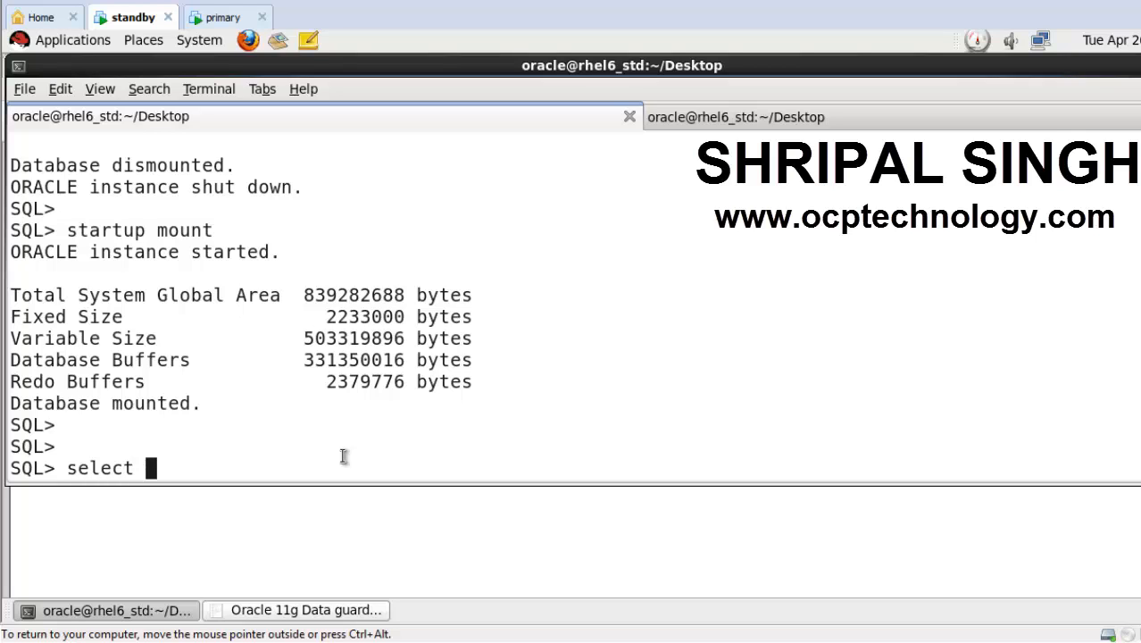
{"action": "type", "text": "flas"}
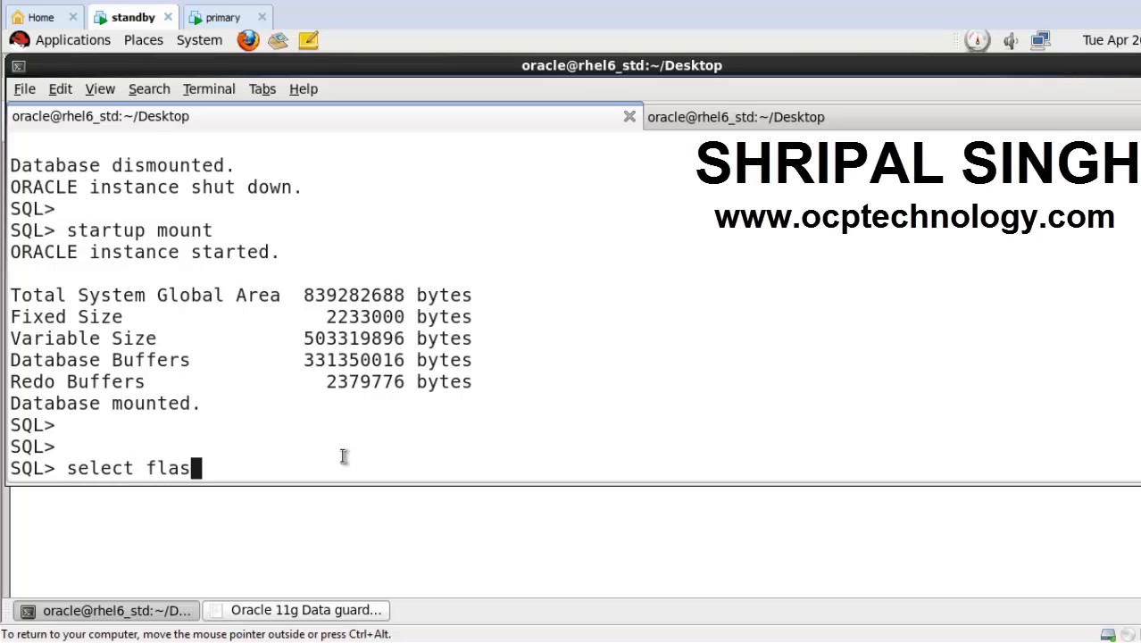
{"action": "type", "text": "hback_on from v$database;"}
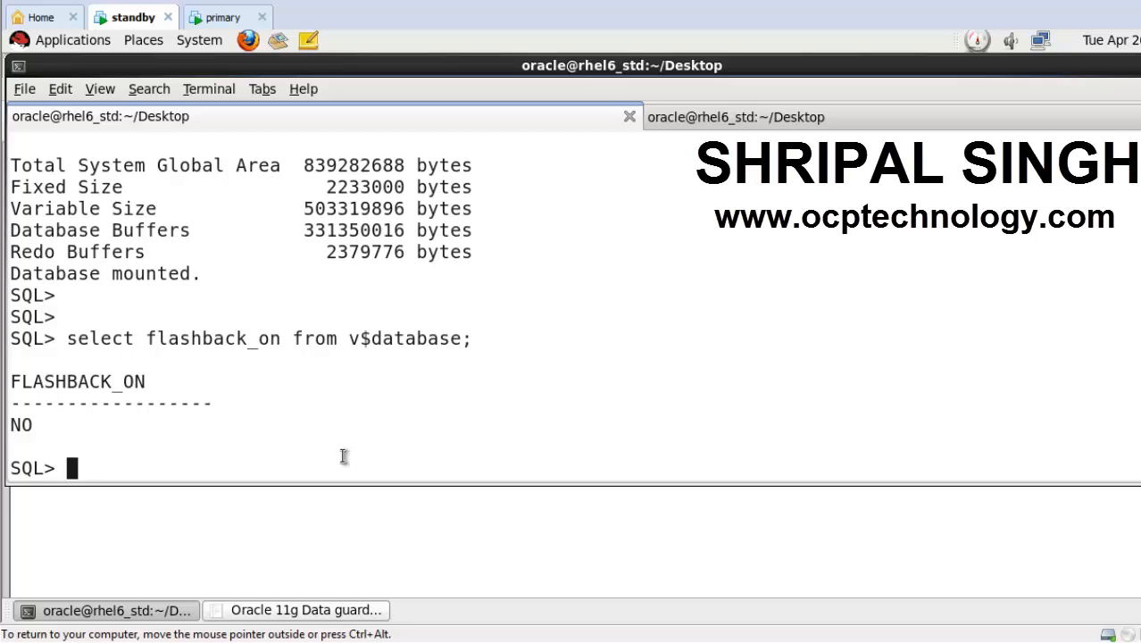
Convert to a snapshot standby and recheck flashback status, now RESTORE POINT ONLY.
{"action": "type", "text": "alter"}
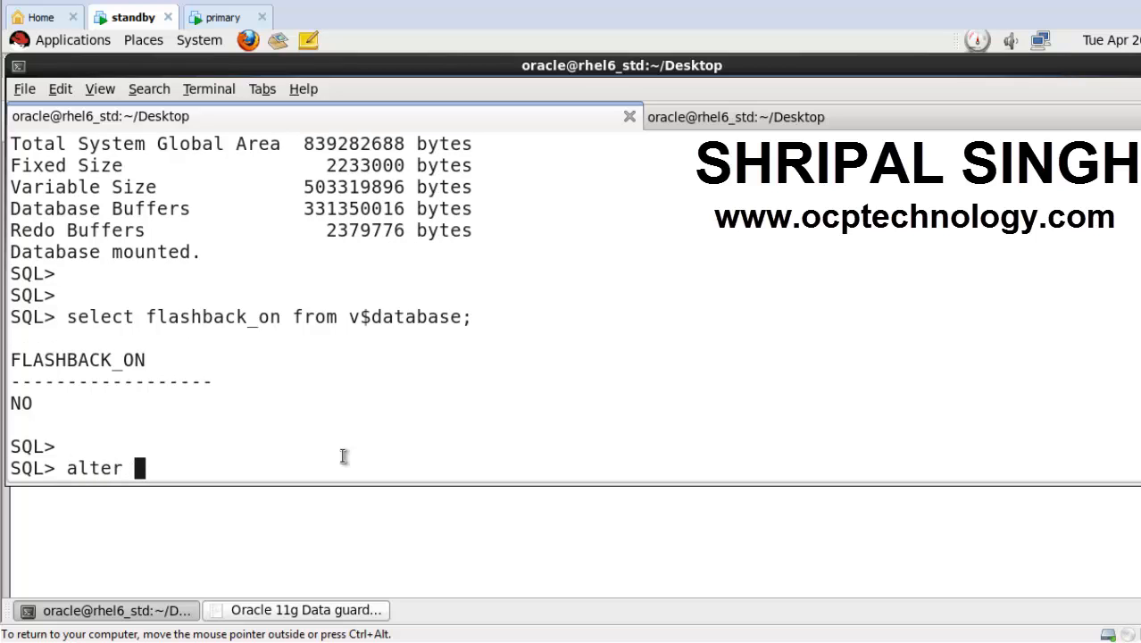
{"action": "type", "text": "database"}
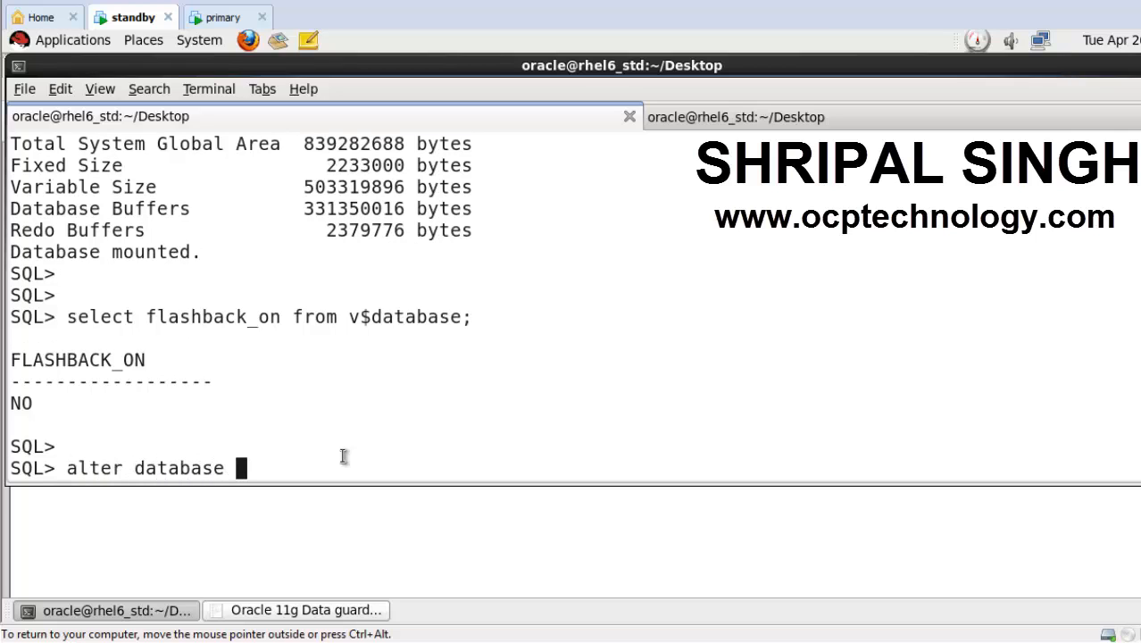
{"action": "type", "text": "c"}
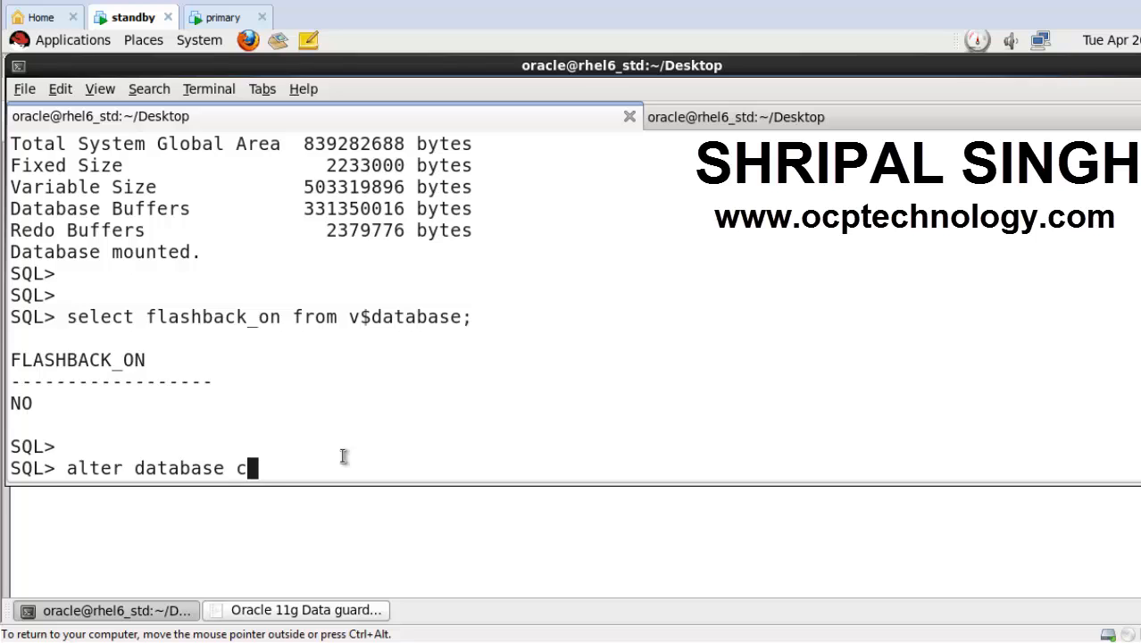
{"action": "type", "text": "onvert t"}
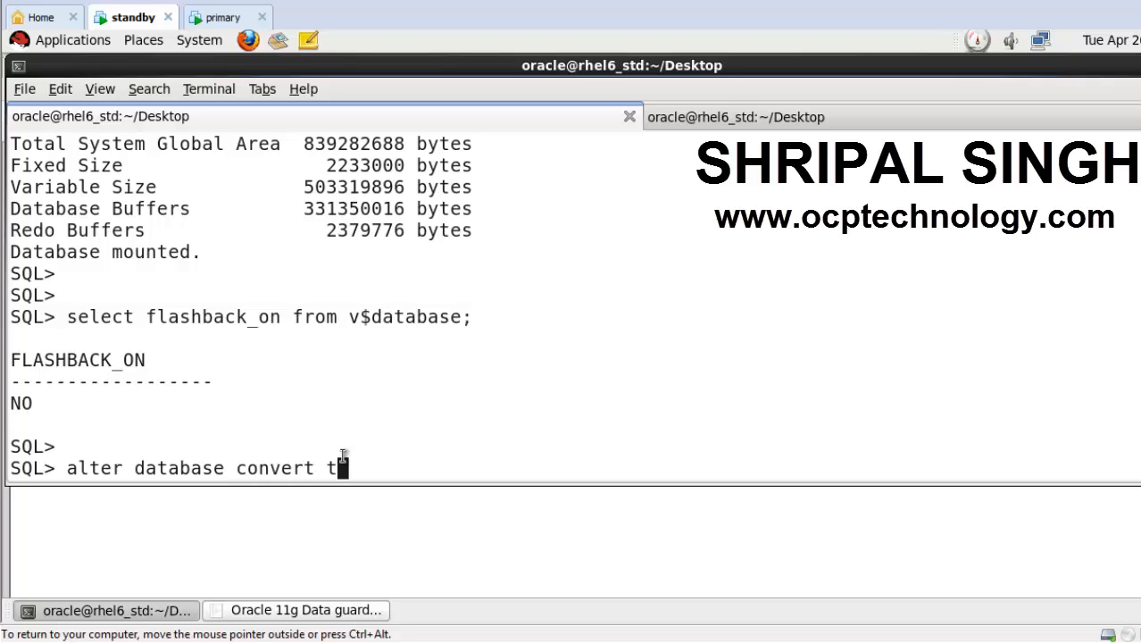
{"action": "type", "text": "o snapsh"}
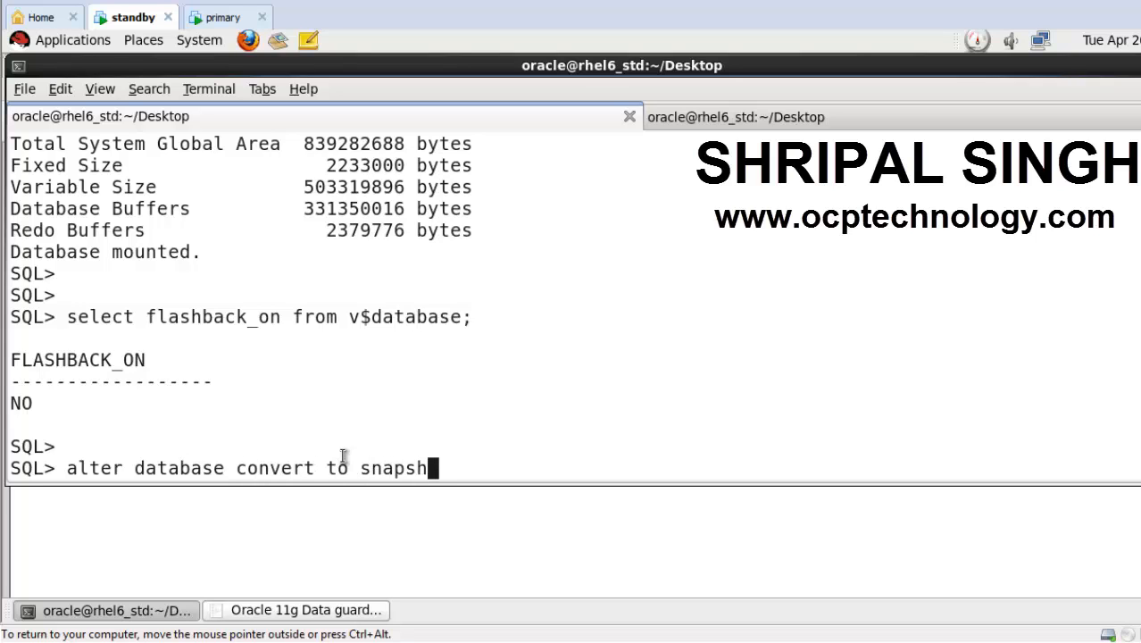
{"action": "type", "text": "ot st"}
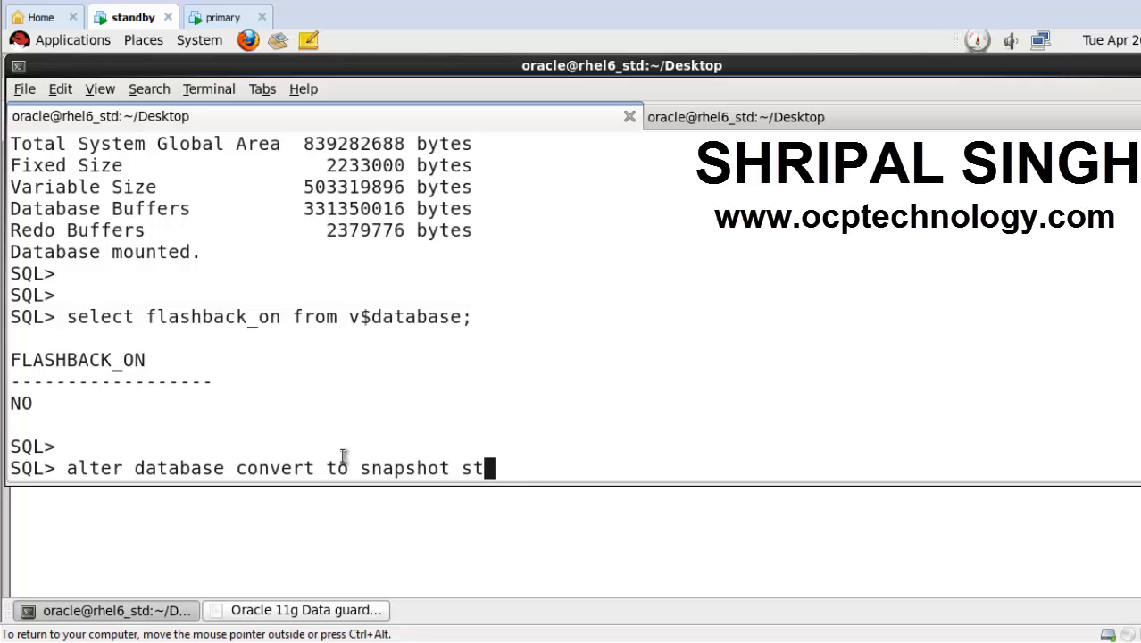
{"action": "type", "text": "andby;"}
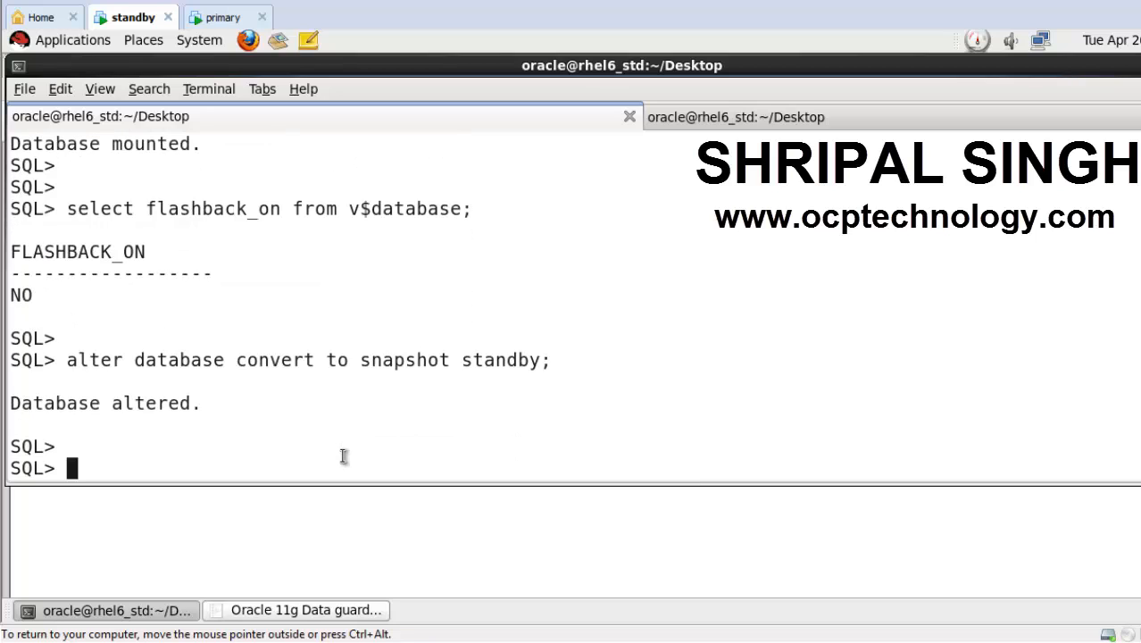
{"action": "type", "text": "alte"}
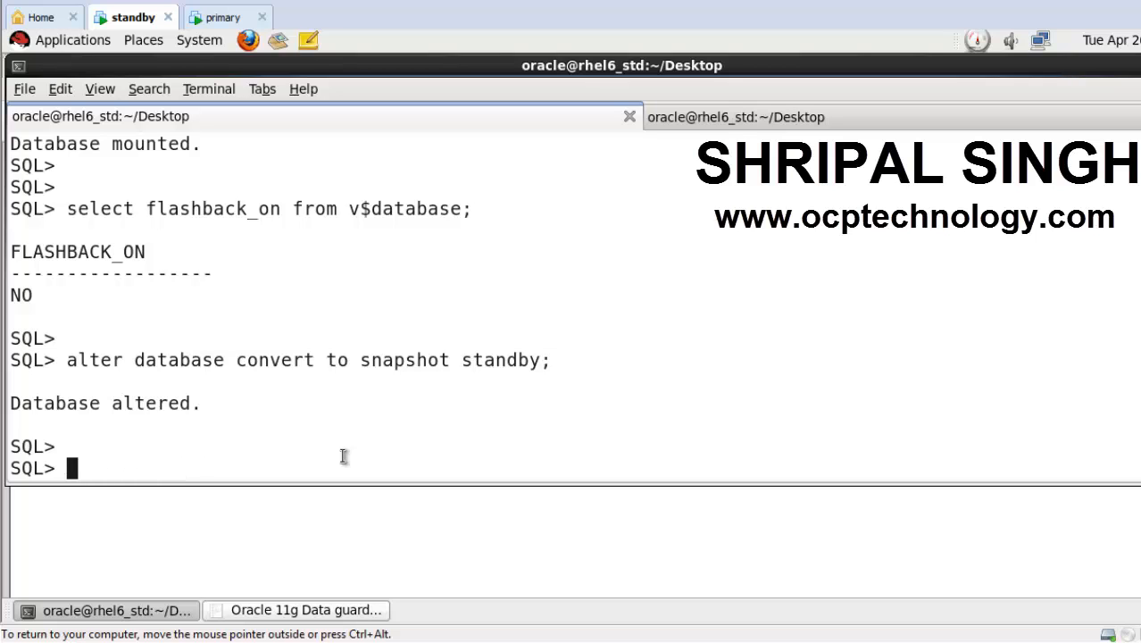
{"action": "mouse_move", "coordinate": [71, 208]}
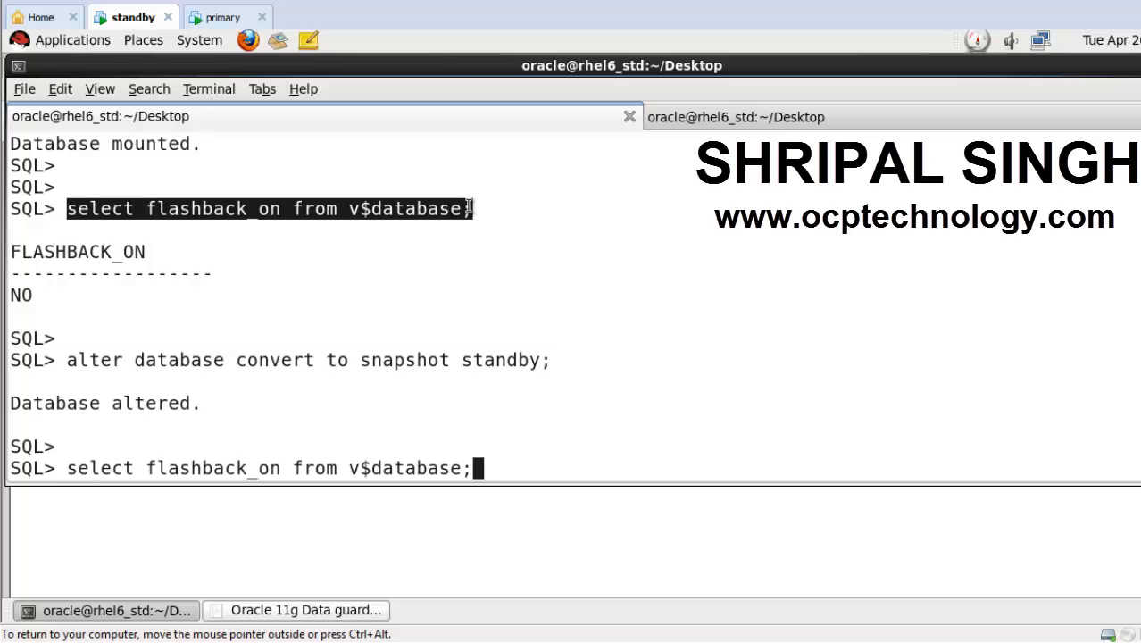
{"action": "key", "text": "Return"}
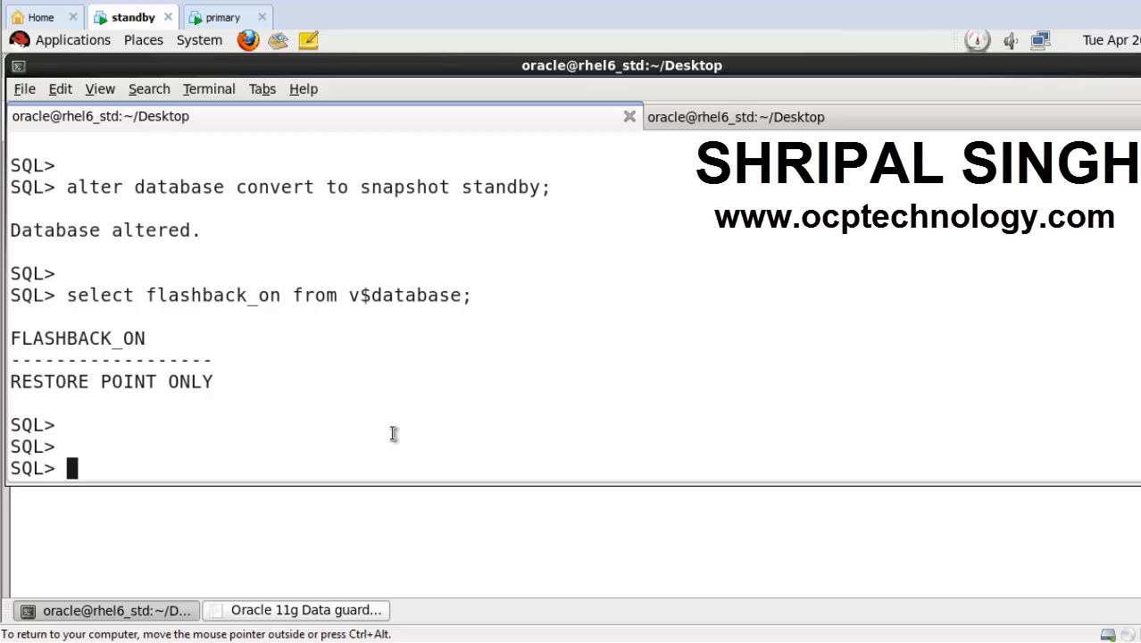
Open DB11G and confirm it shows READ WRITE mode and SNAPSHOT STANDBY role.
{"action": "type", "text": "alter database open;"}
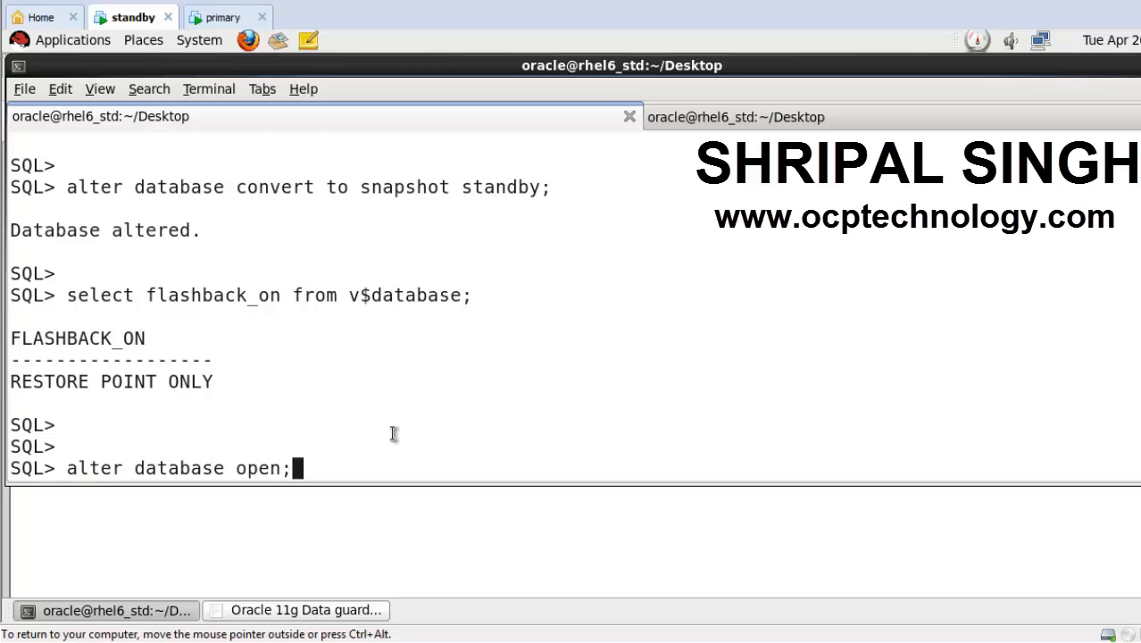
{"action": "key", "text": "Return"}
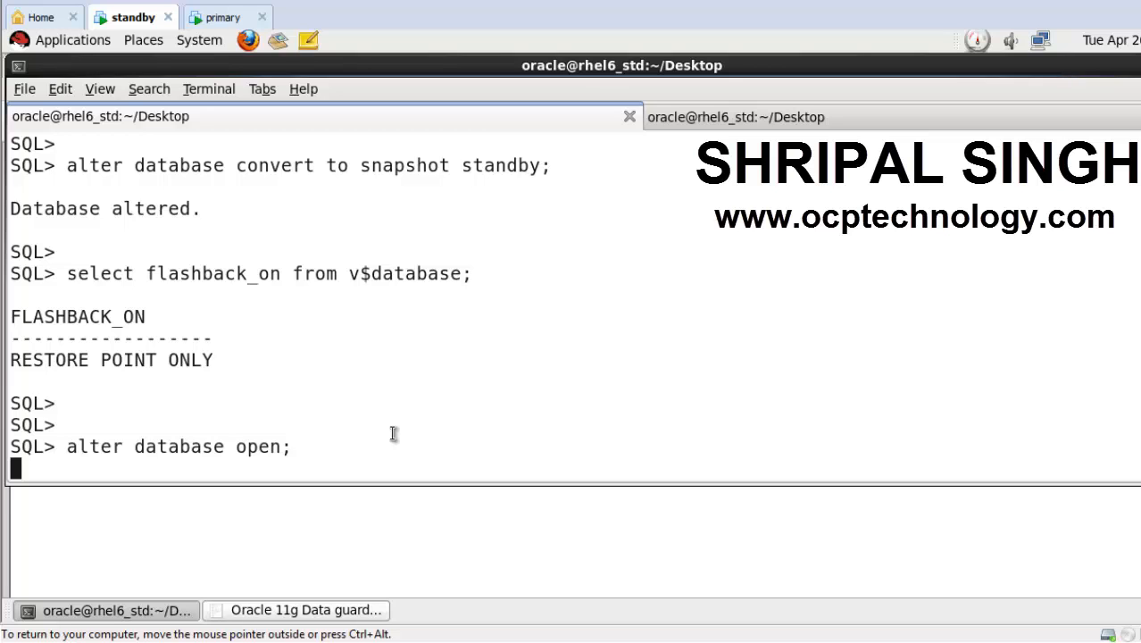
{"action": "key", "text": "Return"}
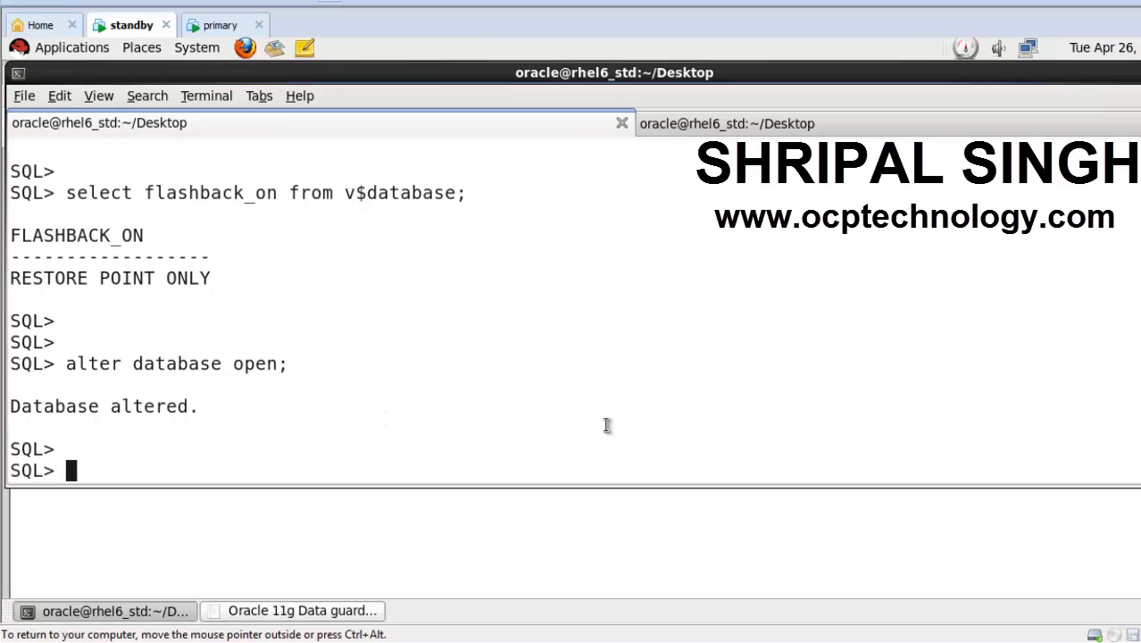
{"action": "type", "text": "select flashback_on from v$database;"}
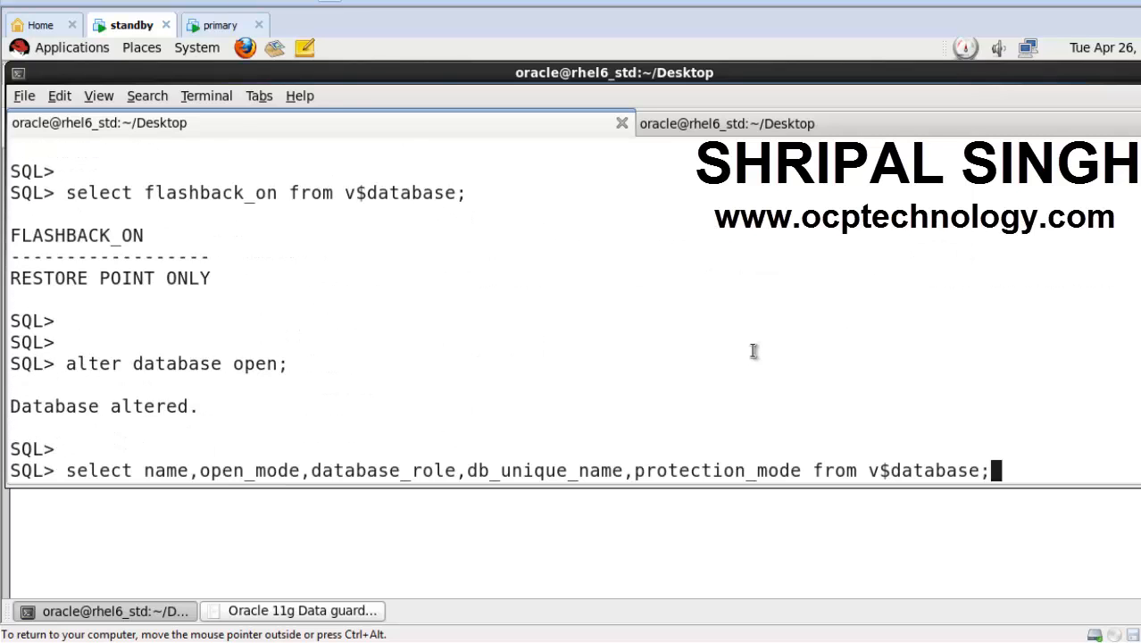
{"action": "key", "text": "Return"}
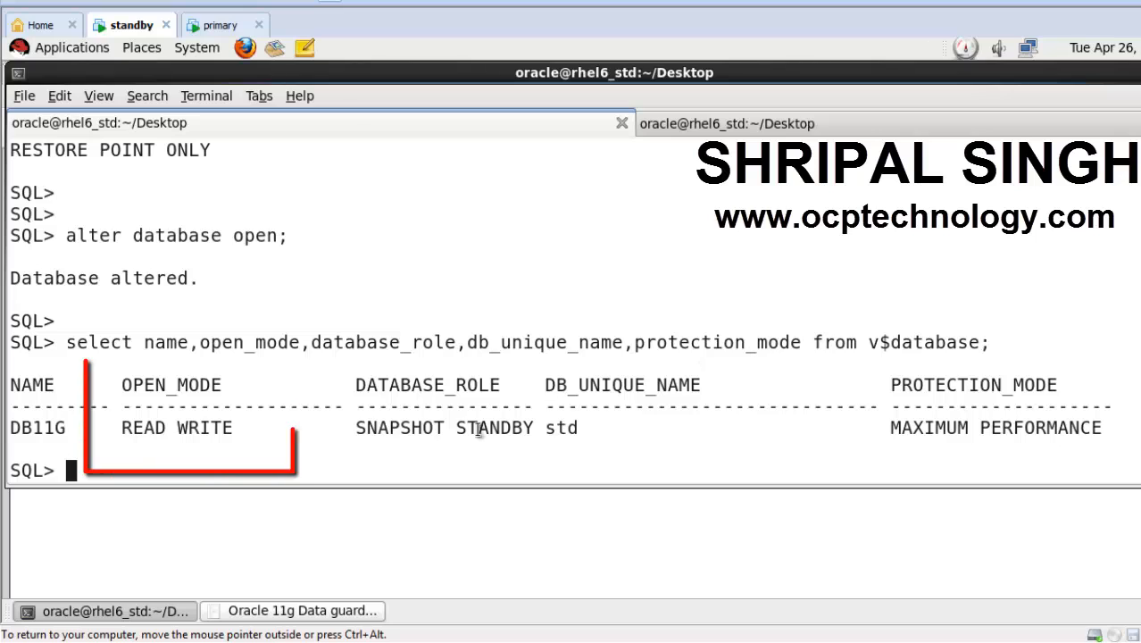
{"action": "double_click", "coordinate": [175, 428]}
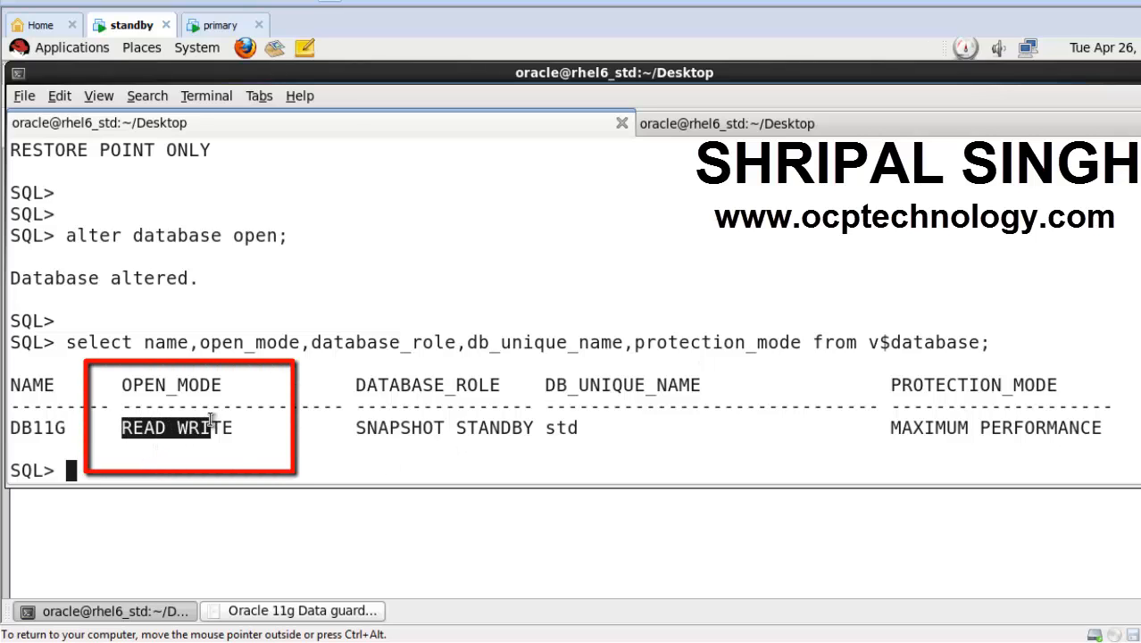
{"action": "mouse_move", "coordinate": [230, 422]}
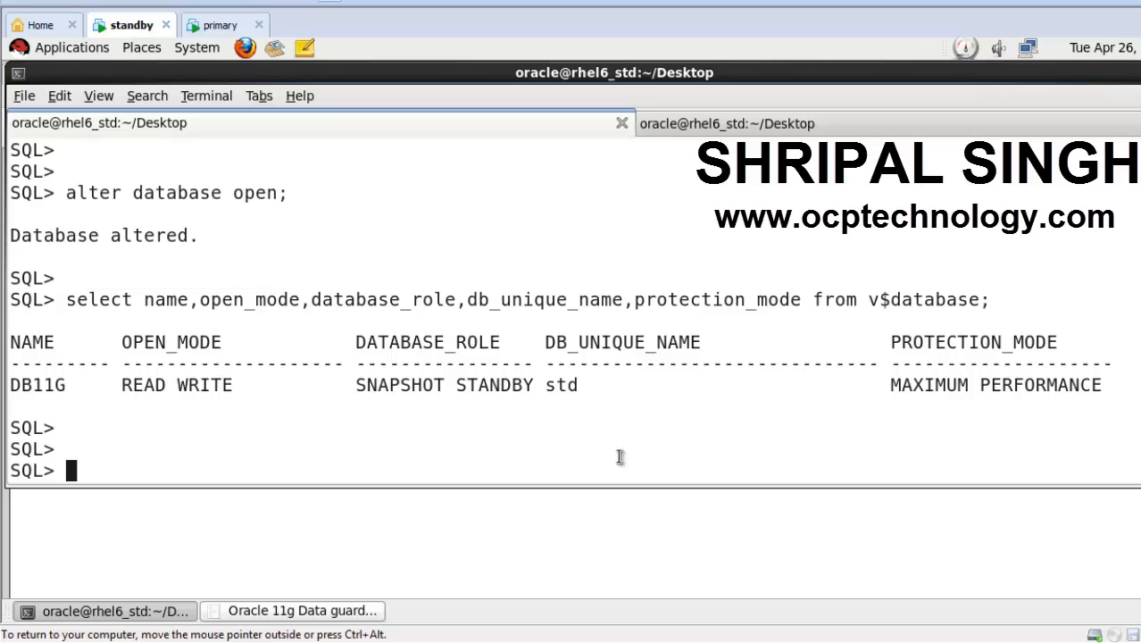
Create table scott.emp2 as a copy of scott.emp.
{"action": "type", "text": "c"}
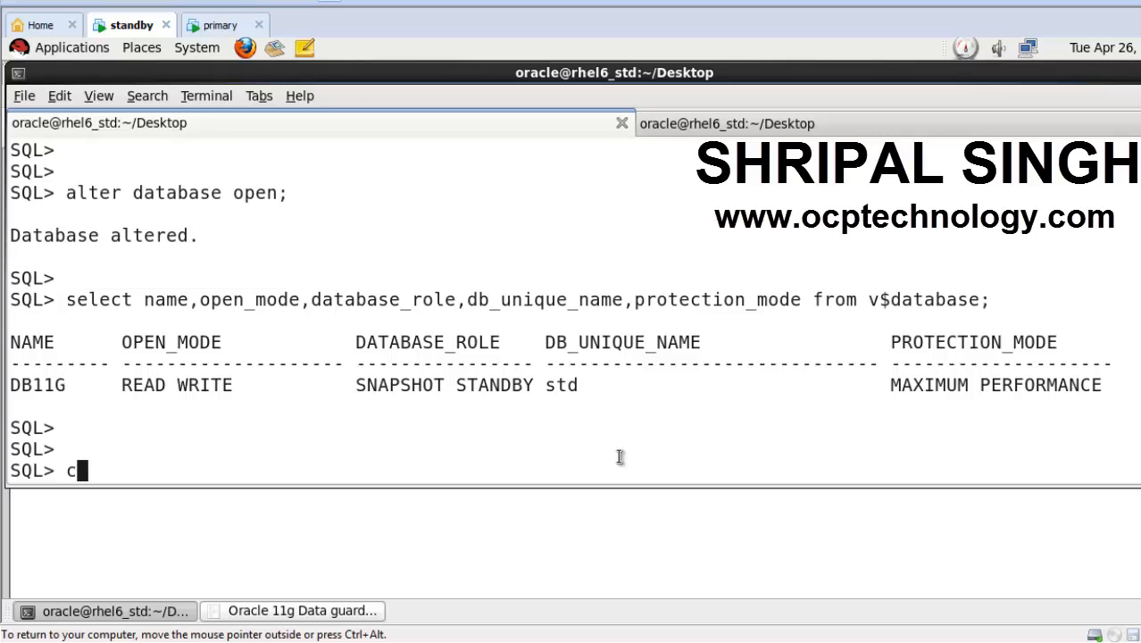
{"action": "type", "text": "reate"}
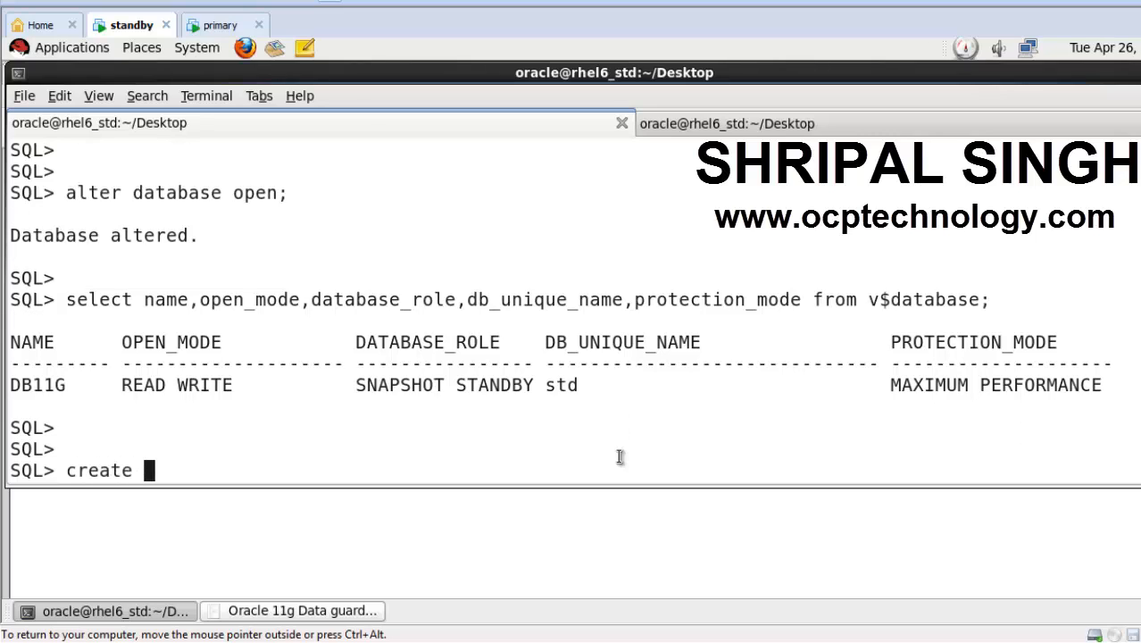
{"action": "type", "text": "table e"}
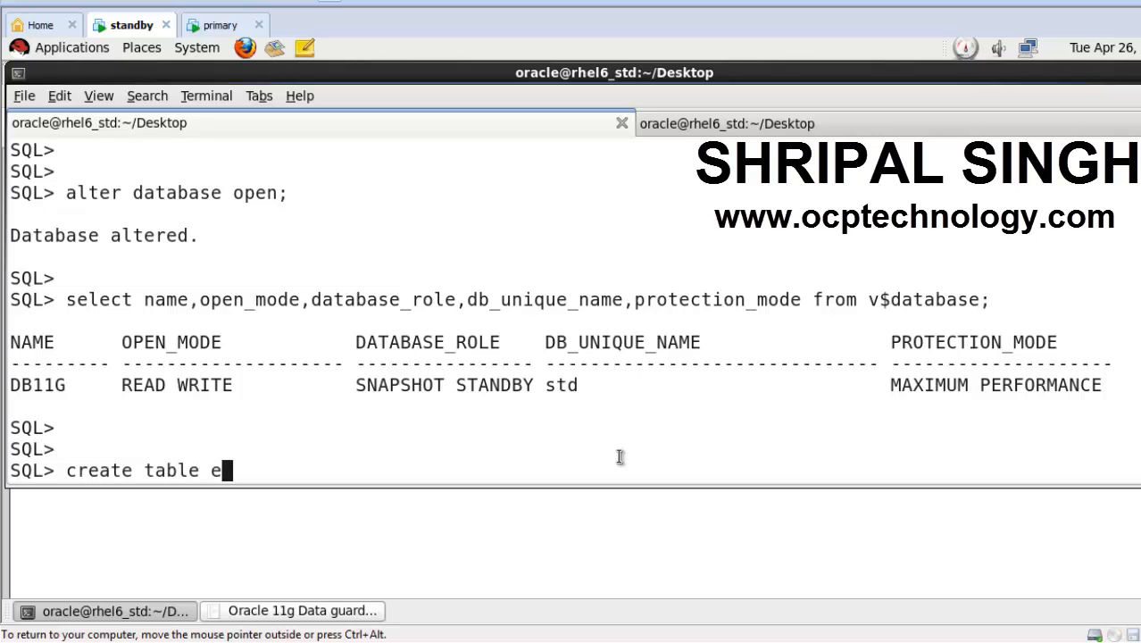
{"action": "type", "text": "scott"}
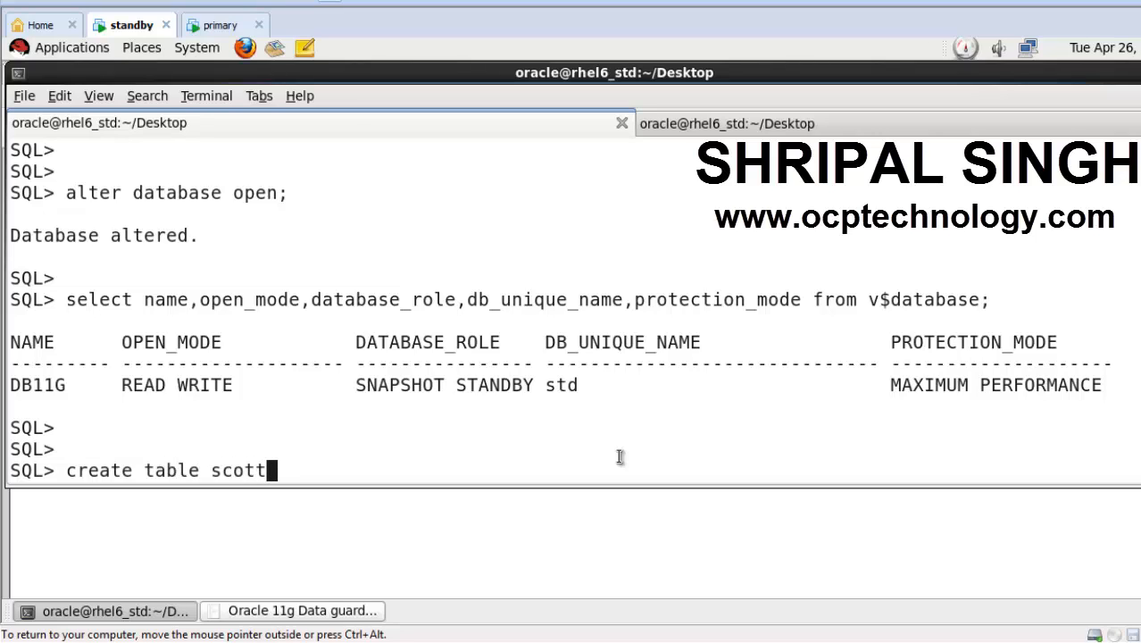
{"action": "type", "text": ".emp"}
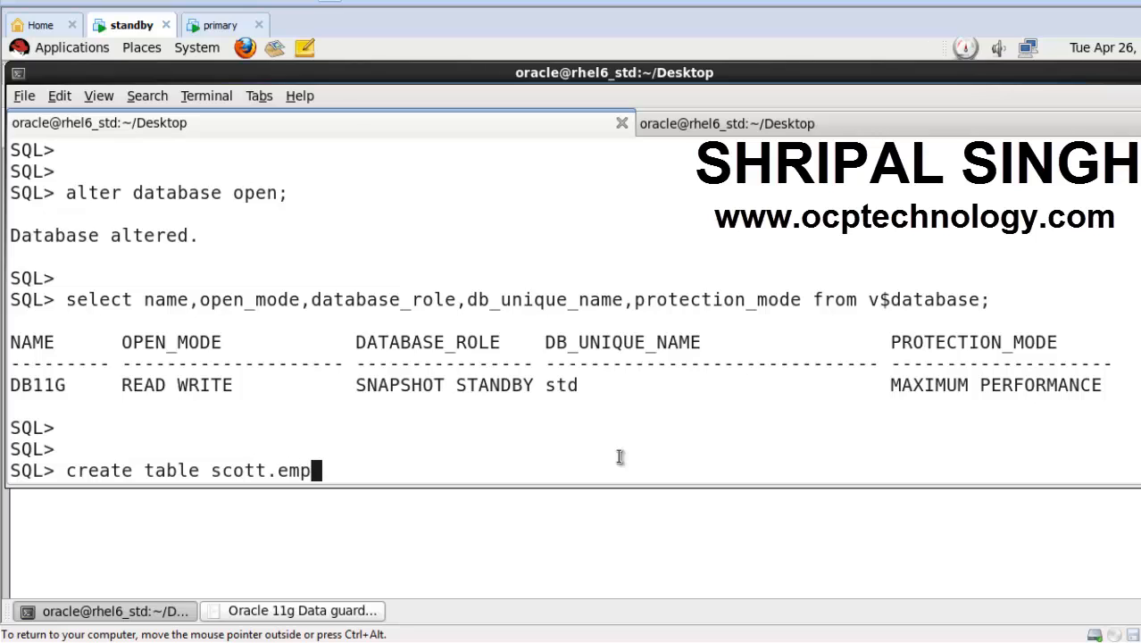
{"action": "type", "text": "2 as selec"}
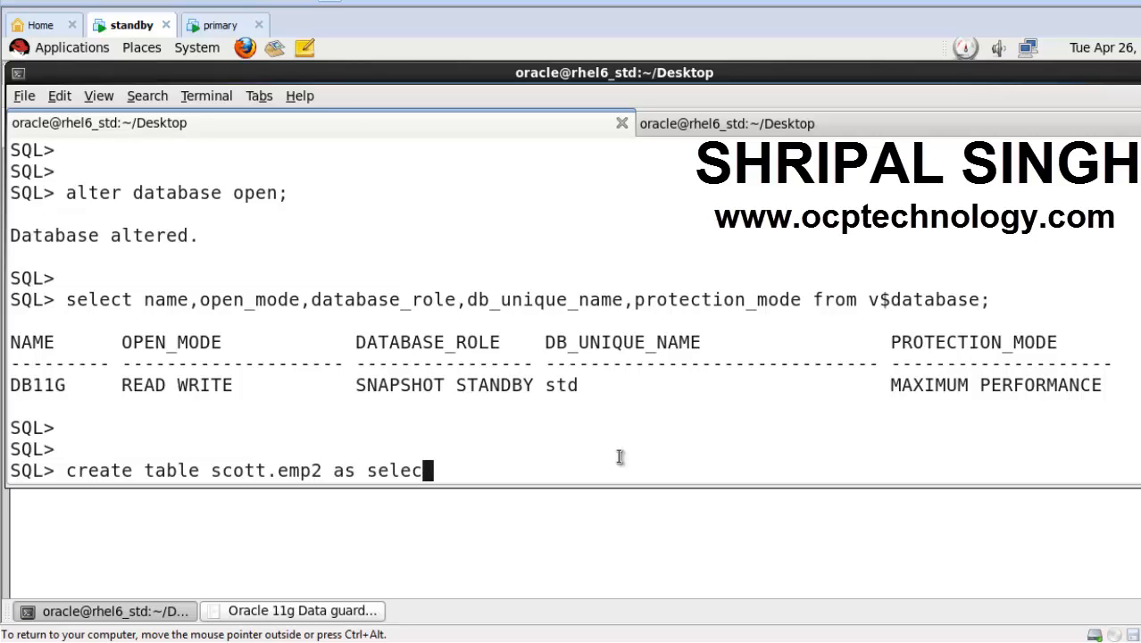
{"action": "type", "text": "t * from"}
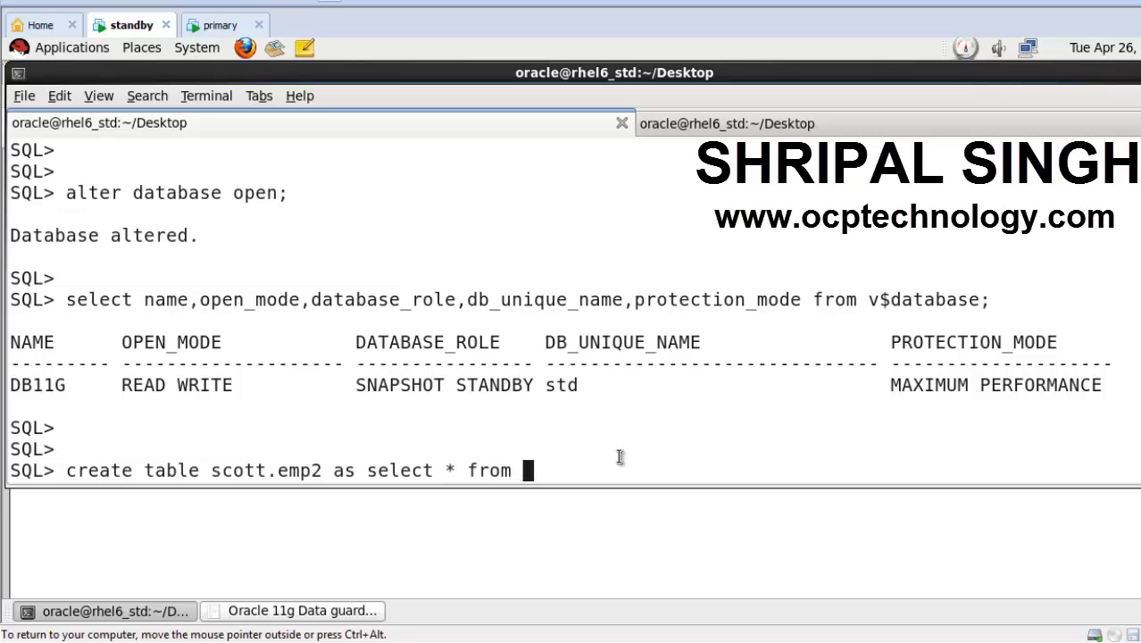
{"action": "type", "text": "scott."}
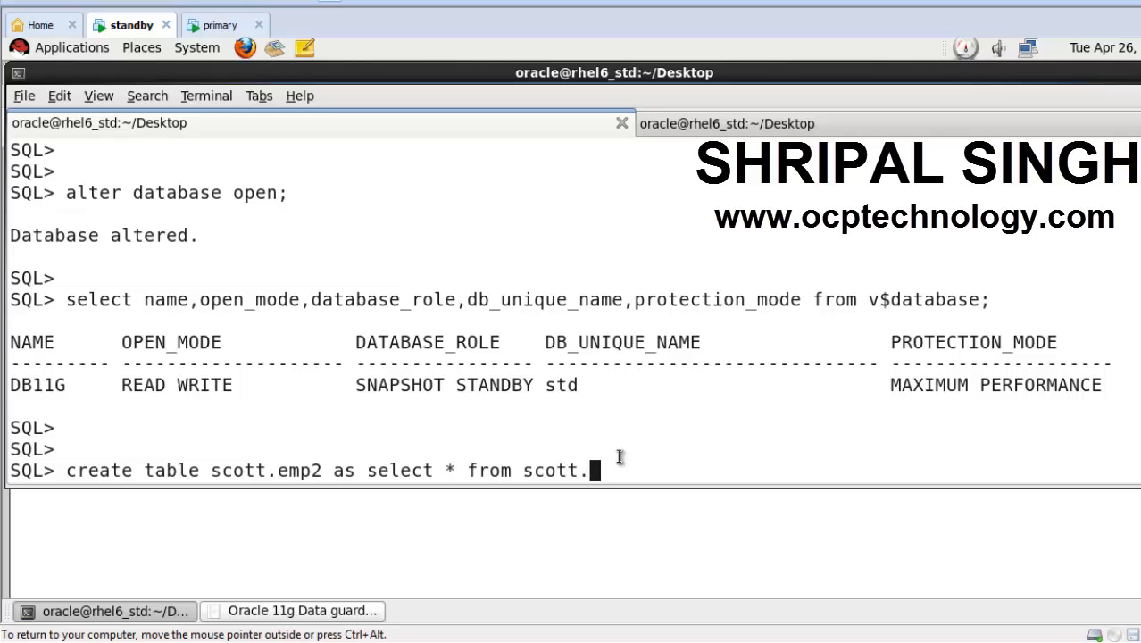
{"action": "type", "text": "emp;"}
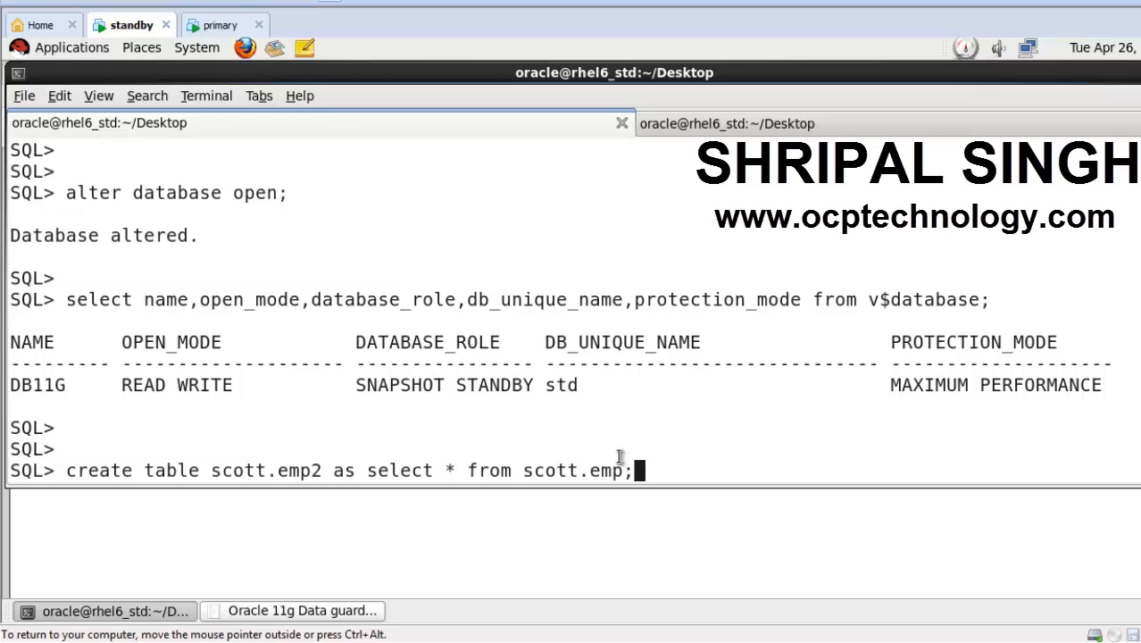
{"action": "key", "text": "Return"}
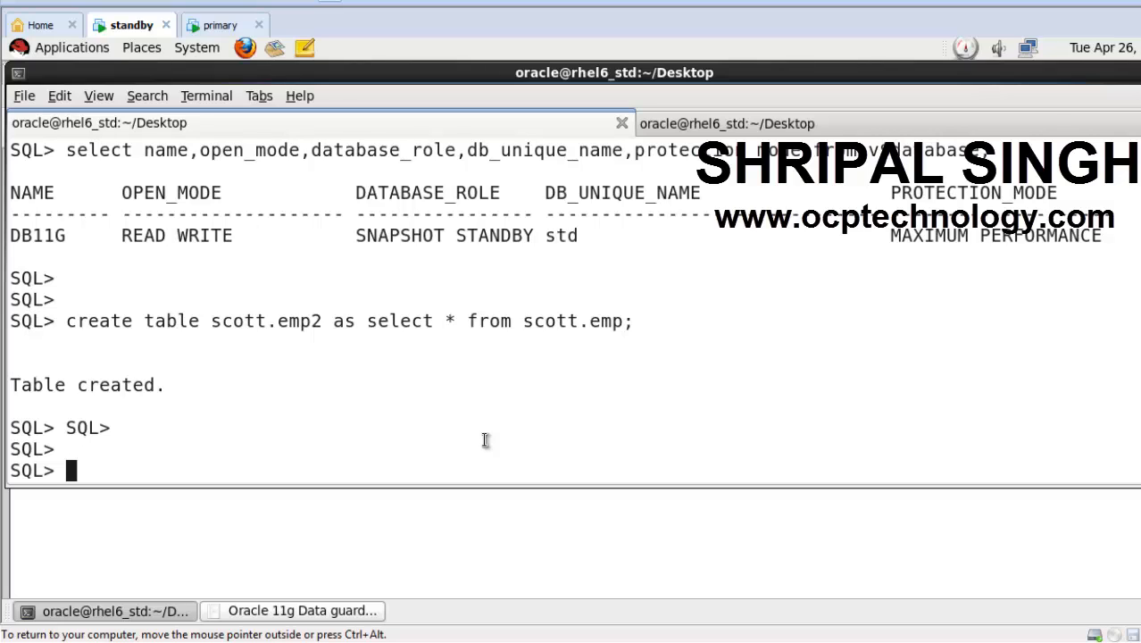
Select all rows from scott.emp2, returning 14 employees.
{"action": "type", "text": "s"}
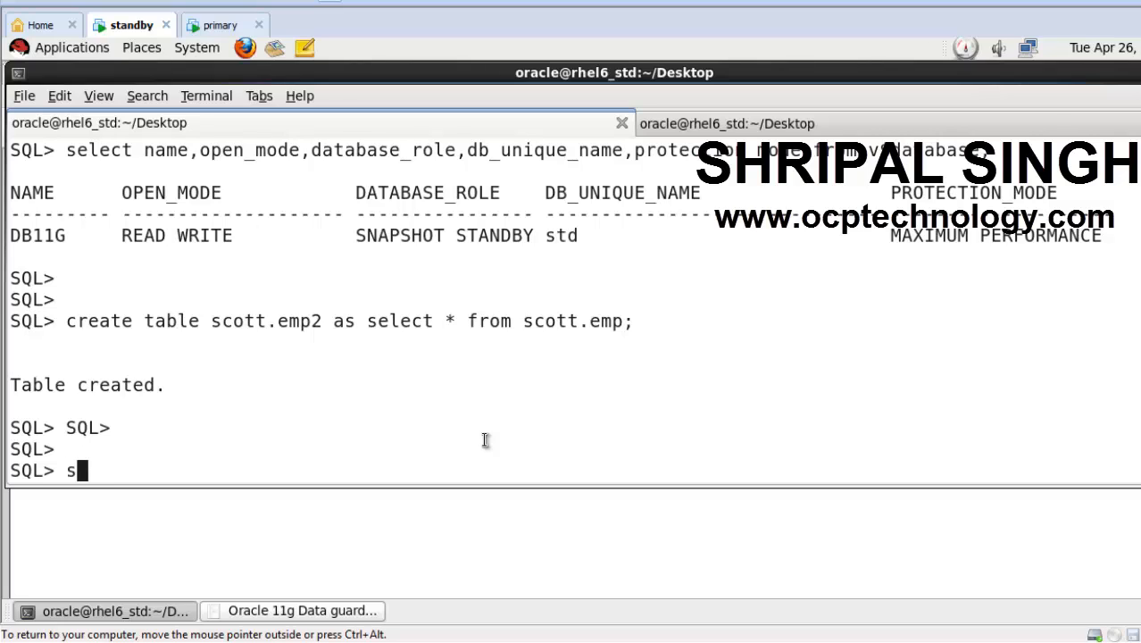
{"action": "type", "text": "elect * f"}
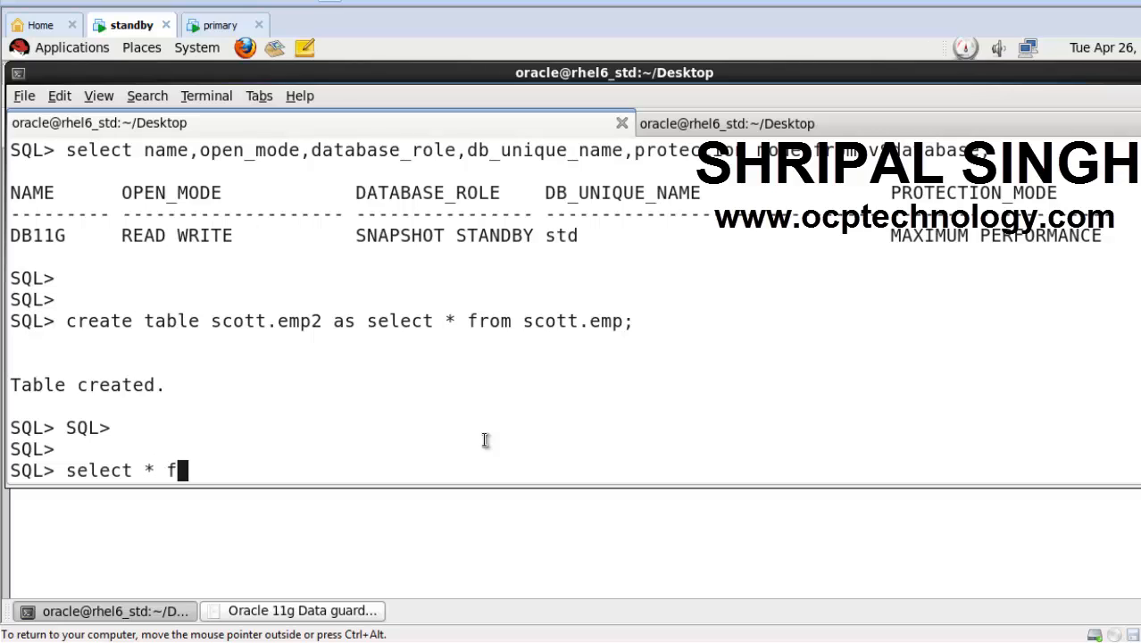
{"action": "type", "text": "rom scott.emp2;"}
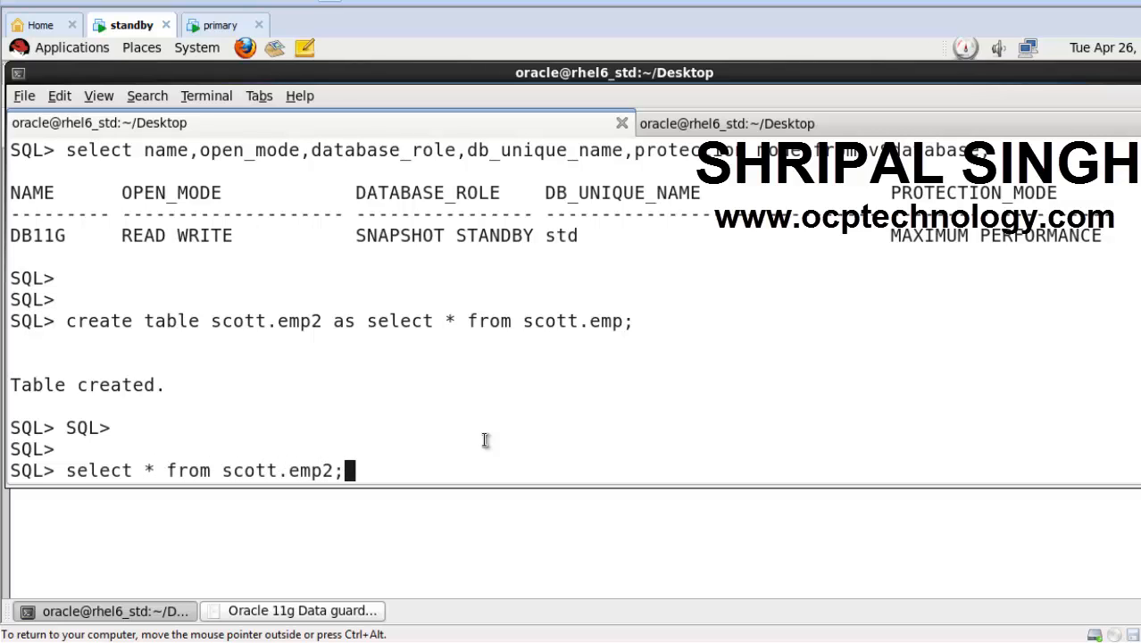
{"action": "key", "text": "Return"}
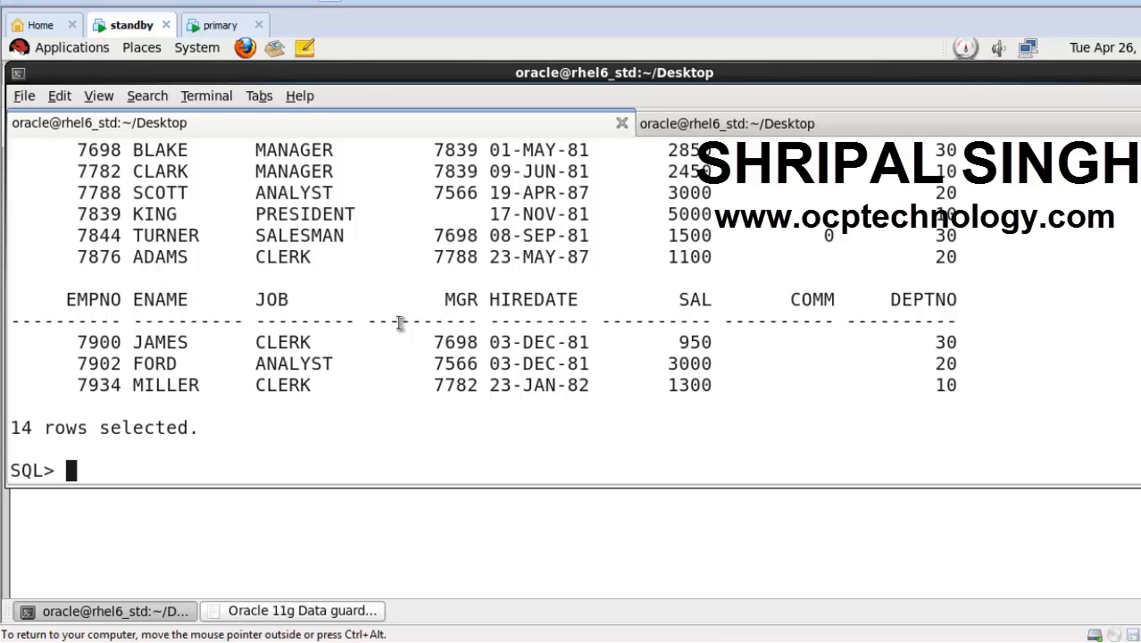
Shut down the snapshot standby immediately and restart it mounted.
{"action": "type", "text": "shu immediate"}
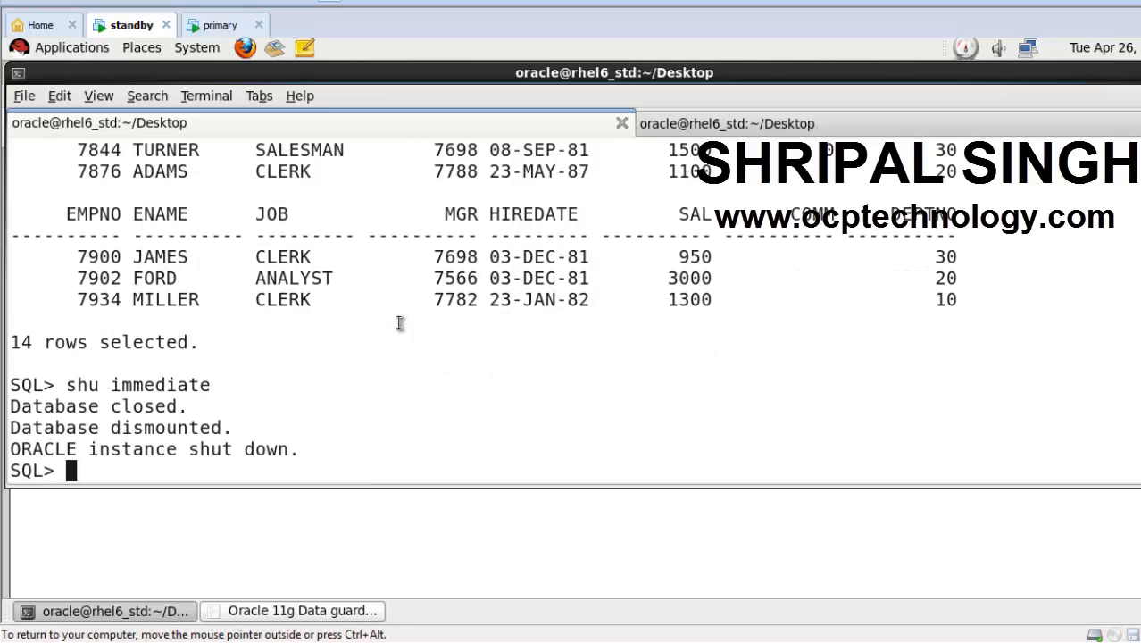
{"action": "type", "text": "startup mount"}
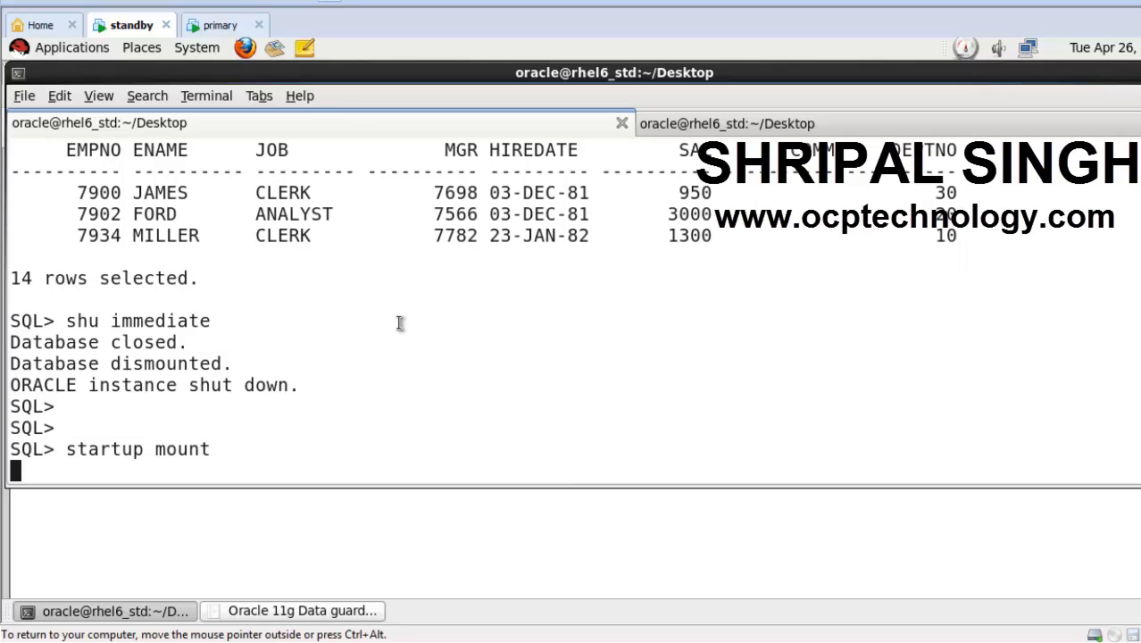
{"action": "key", "text": "Return"}
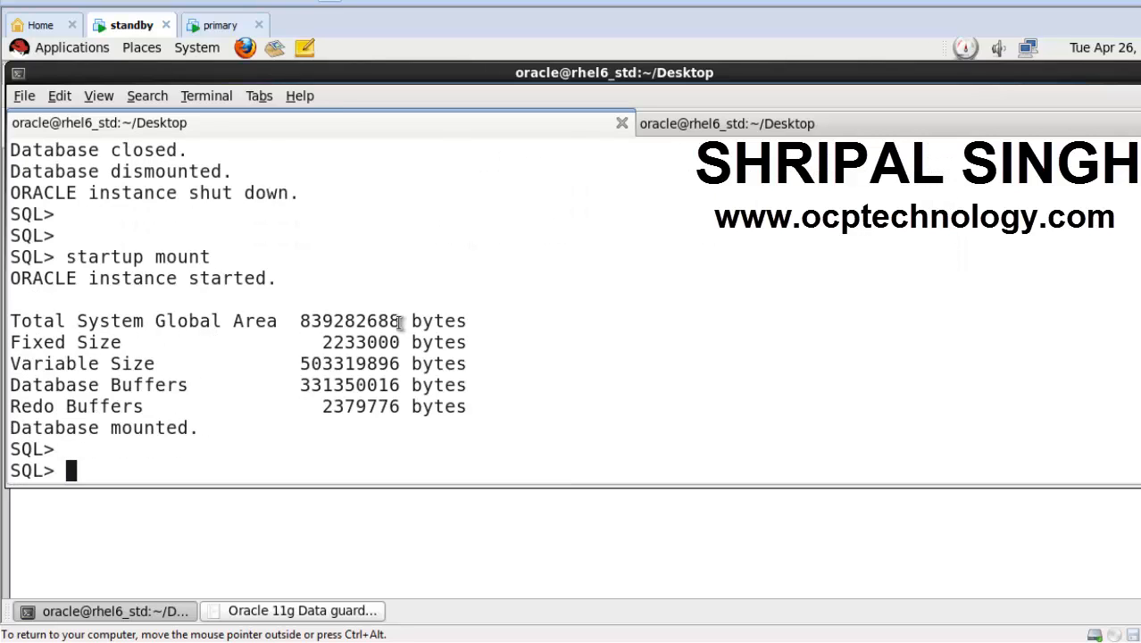
Enter ALTER DATABASE CONVERT TO PHYSICAL STANDBY without running it.
{"action": "type", "text": "alter"}
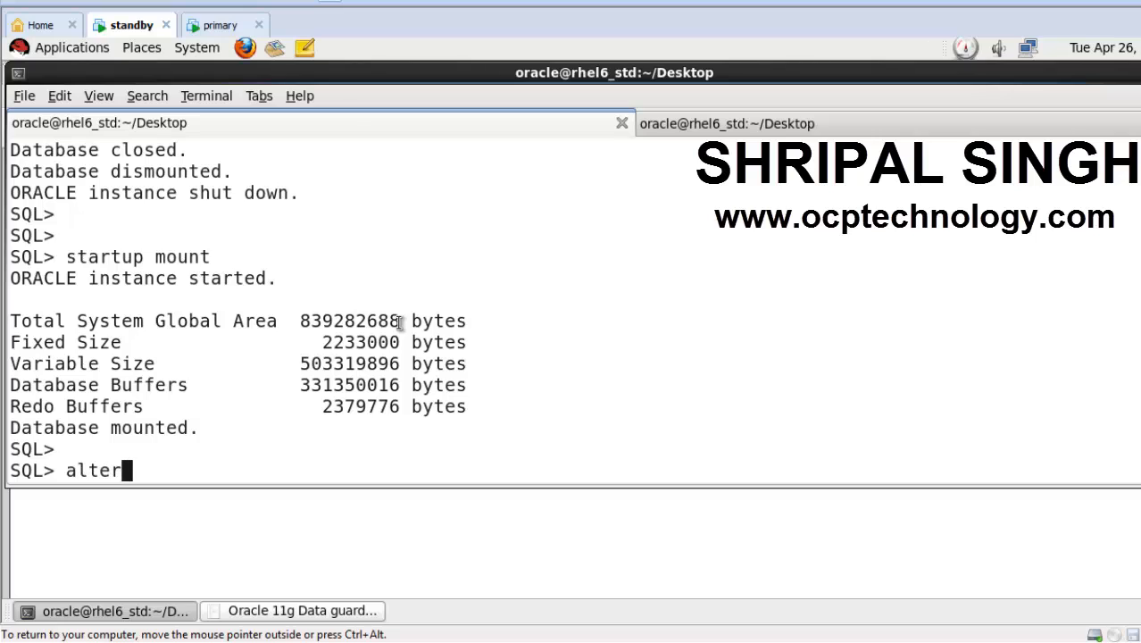
{"action": "type", "text": "database"}
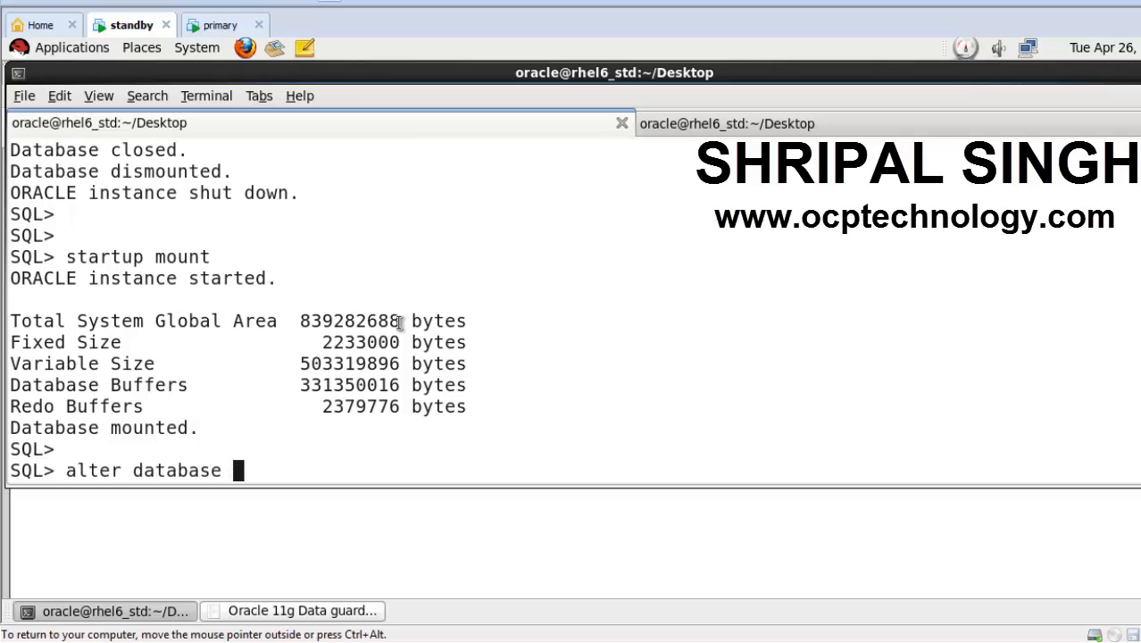
{"action": "type", "text": "covert"}
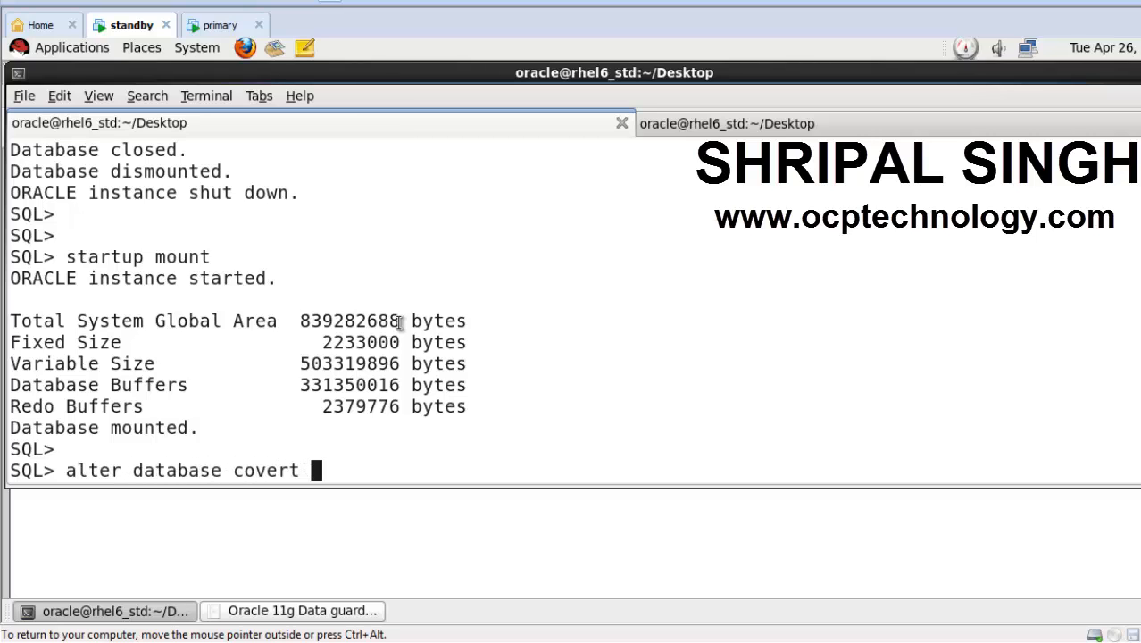
{"action": "type", "text": "to ph"}
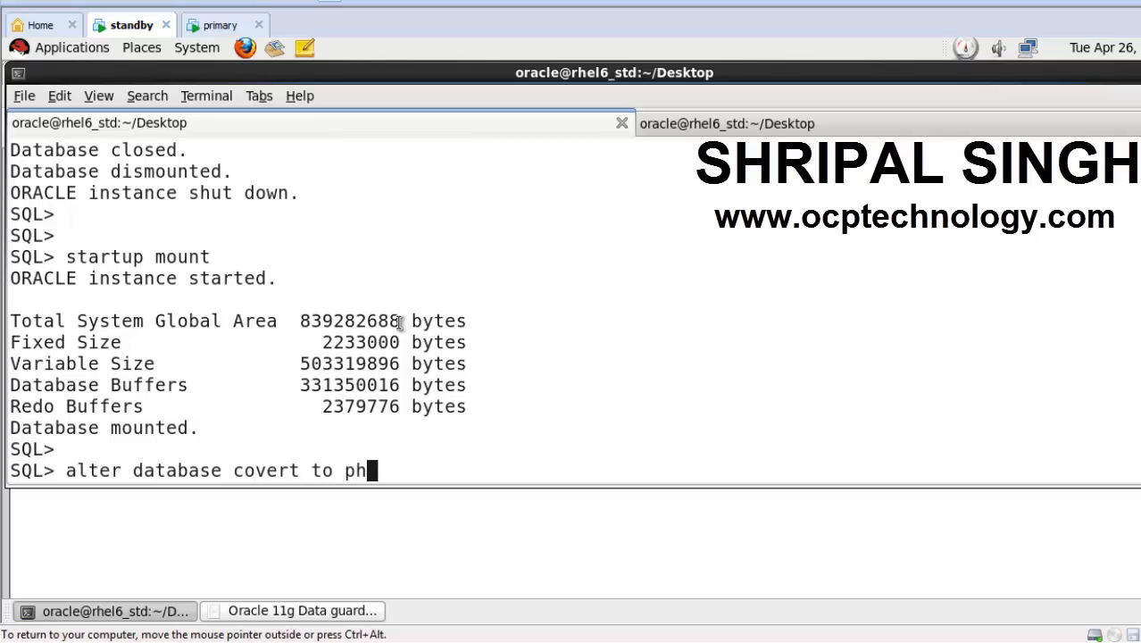
{"action": "type", "text": "ysic"}
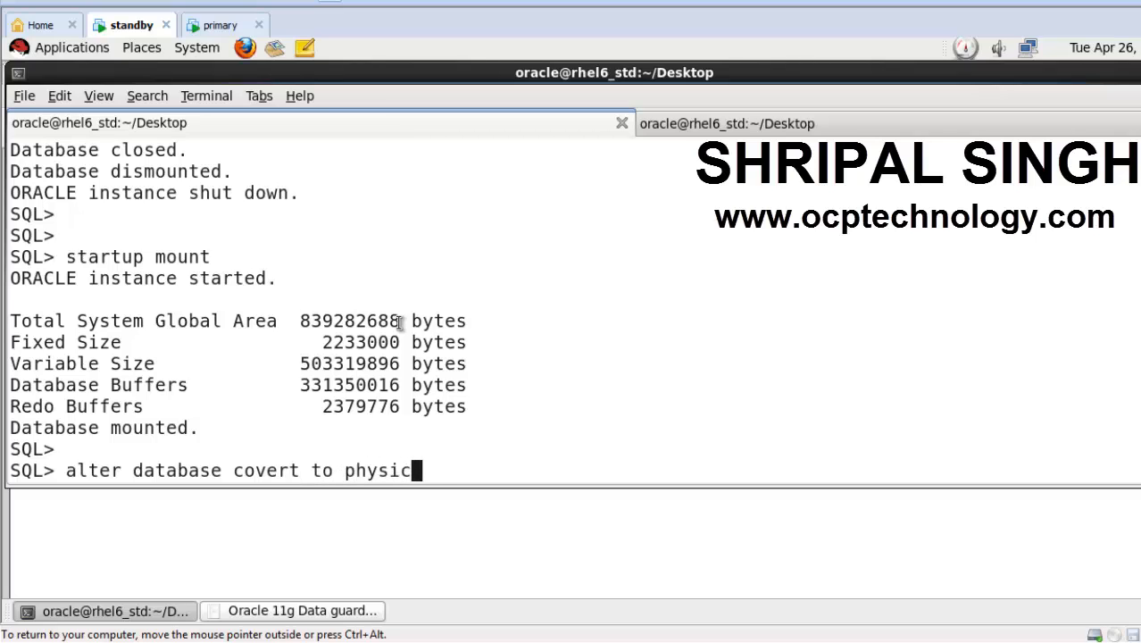
{"action": "type", "text": "al standby"}
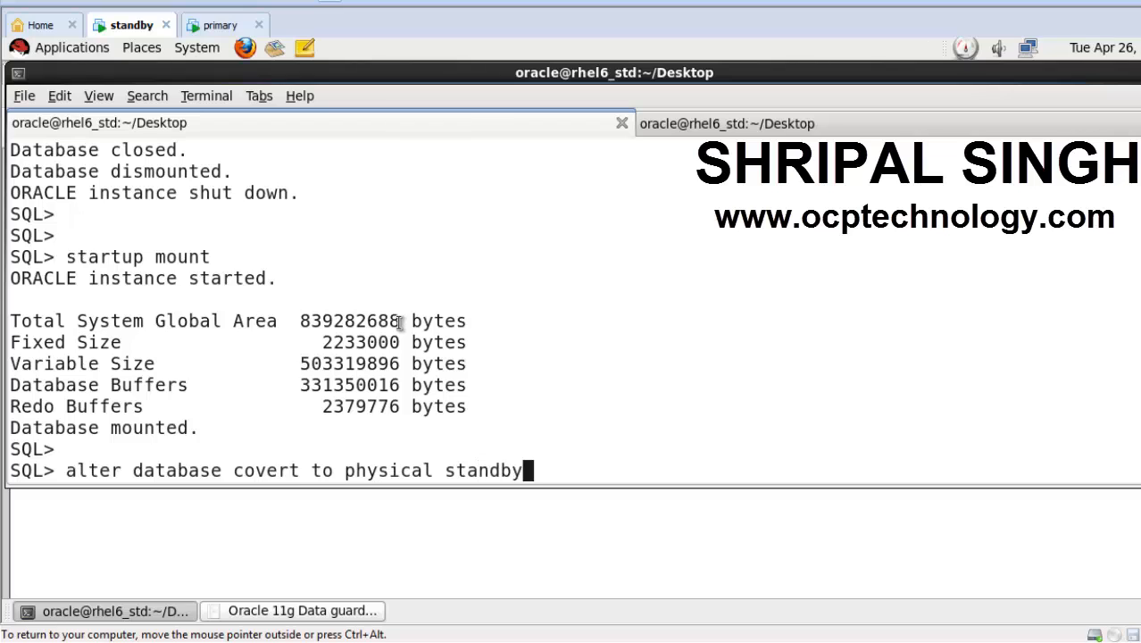
Rerun the misspelled conversion correctly to reach physical standby, then enter SHU IMMEDIATE.
{"action": "key", "text": "Return"}
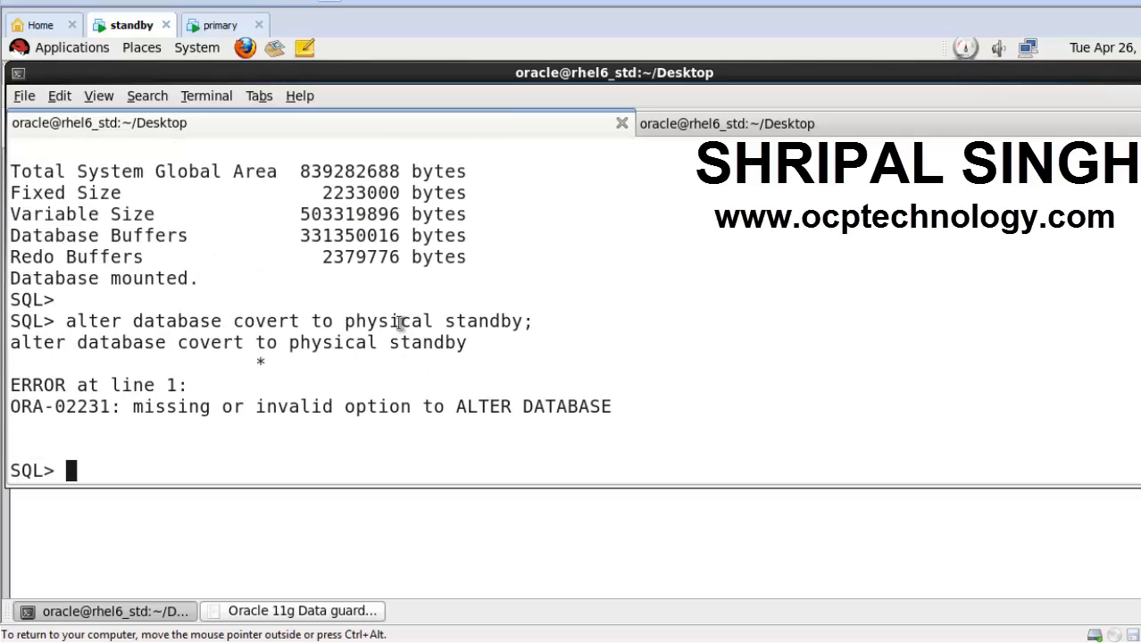
{"action": "mouse_move", "coordinate": [157, 321]}
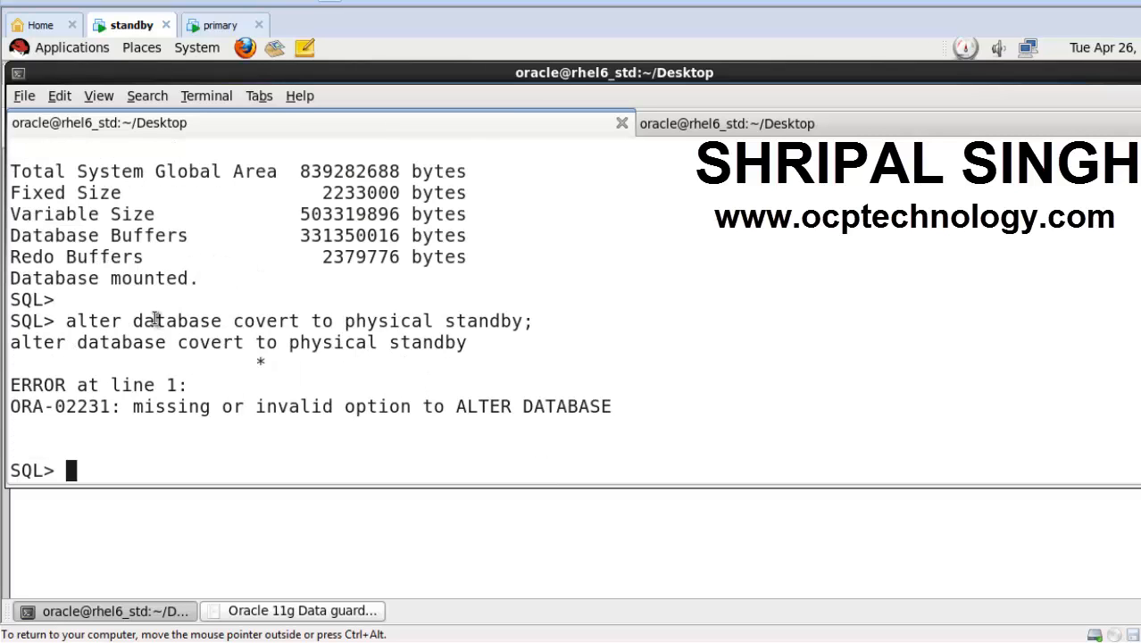
{"action": "left_click_drag", "start_coordinate": [64, 321], "coordinate": [250, 321]}
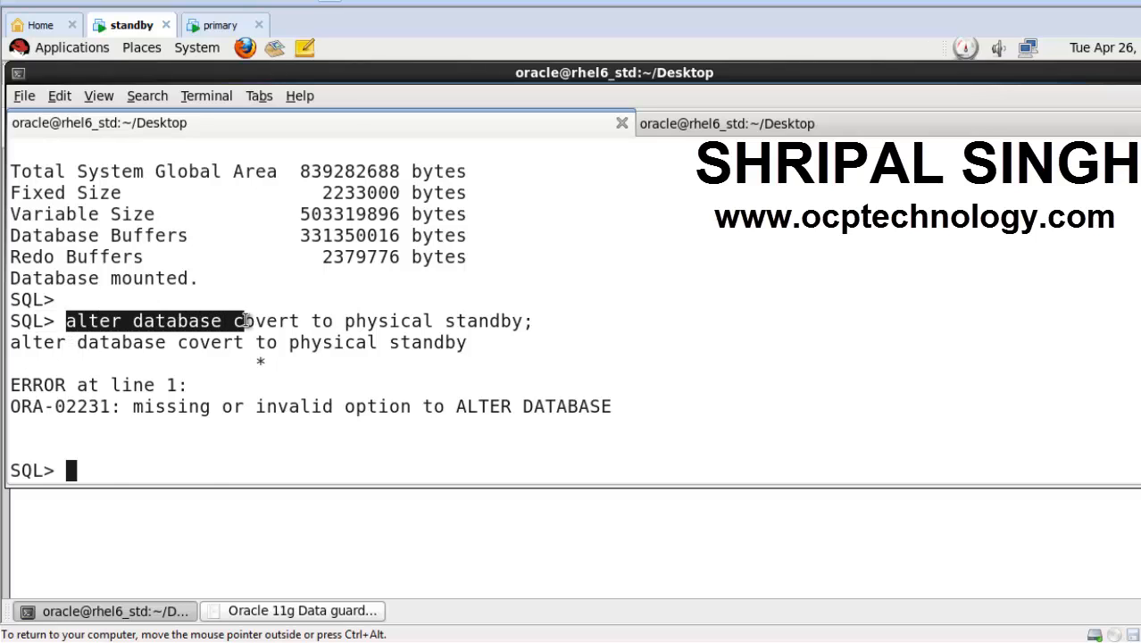
{"action": "type", "text": "alter database convert to physical standby;"}
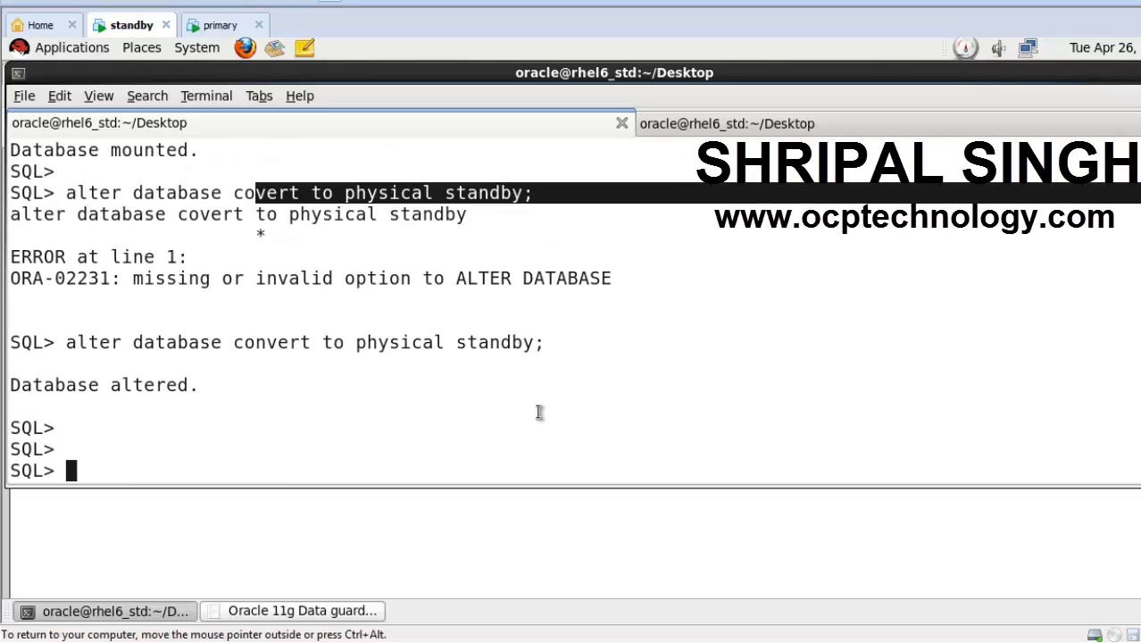
{"action": "type", "text": "shu ime"}
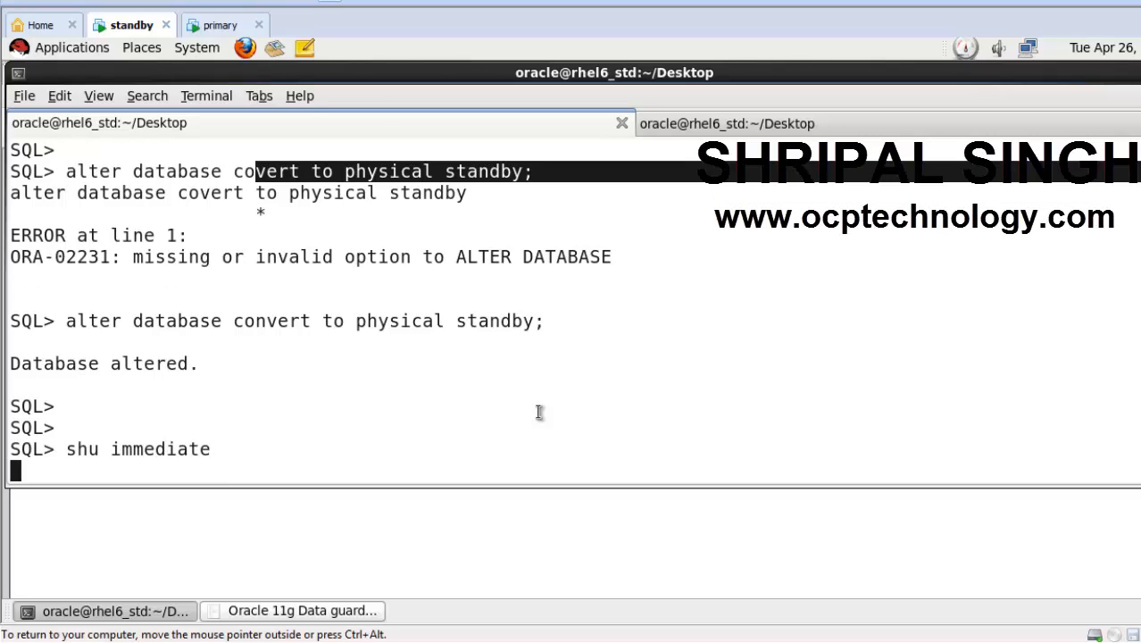
Shut down the instance and restart it with STARTUP NOMOUNT, listing memory sizes.
{"action": "key", "text": "Return"}
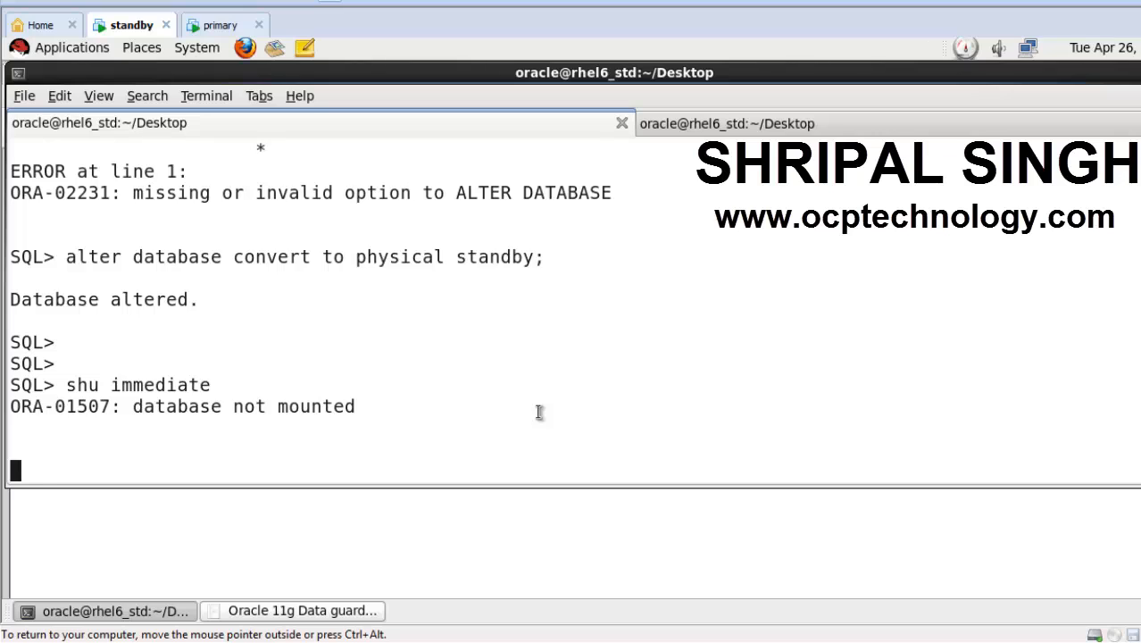
{"action": "key", "text": "Return"}
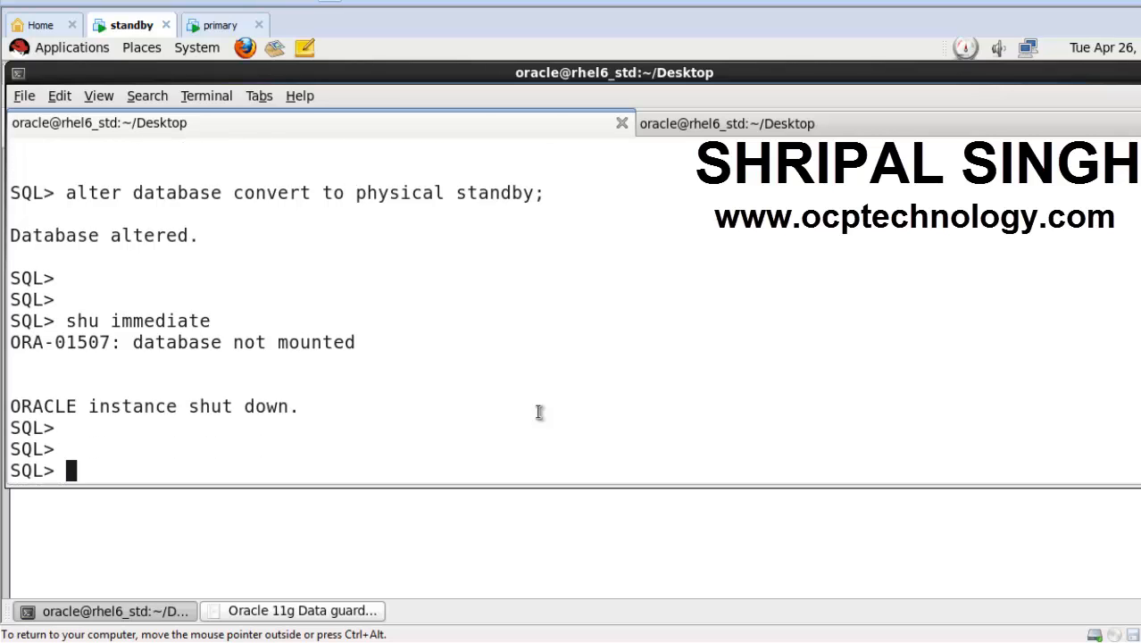
{"action": "type", "text": "startup no"}
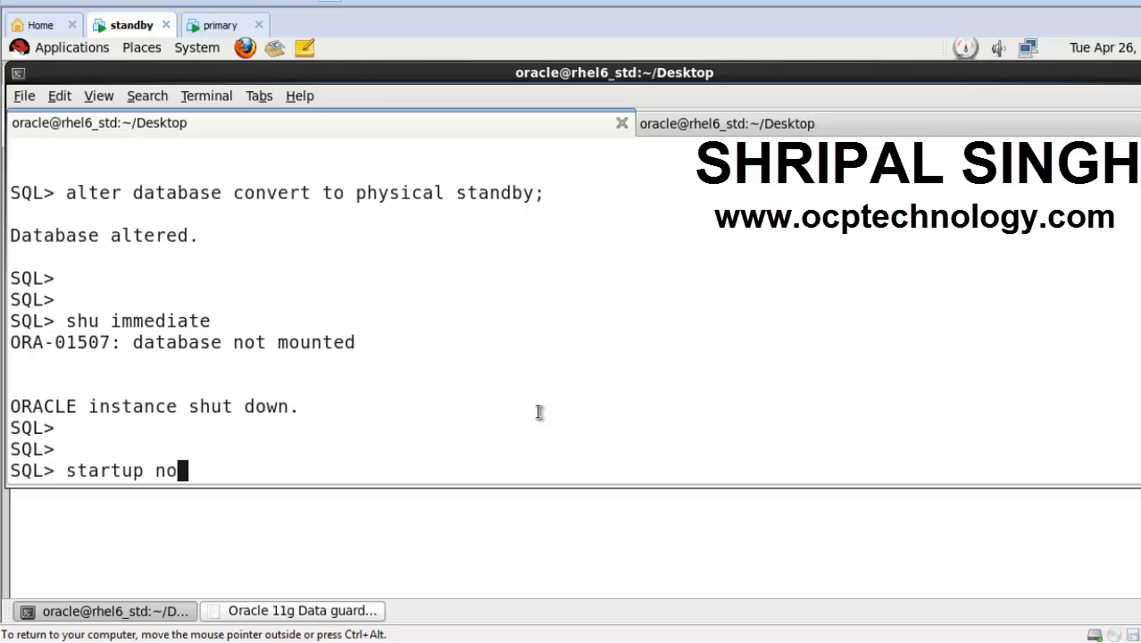
{"action": "type", "text": "mount"}
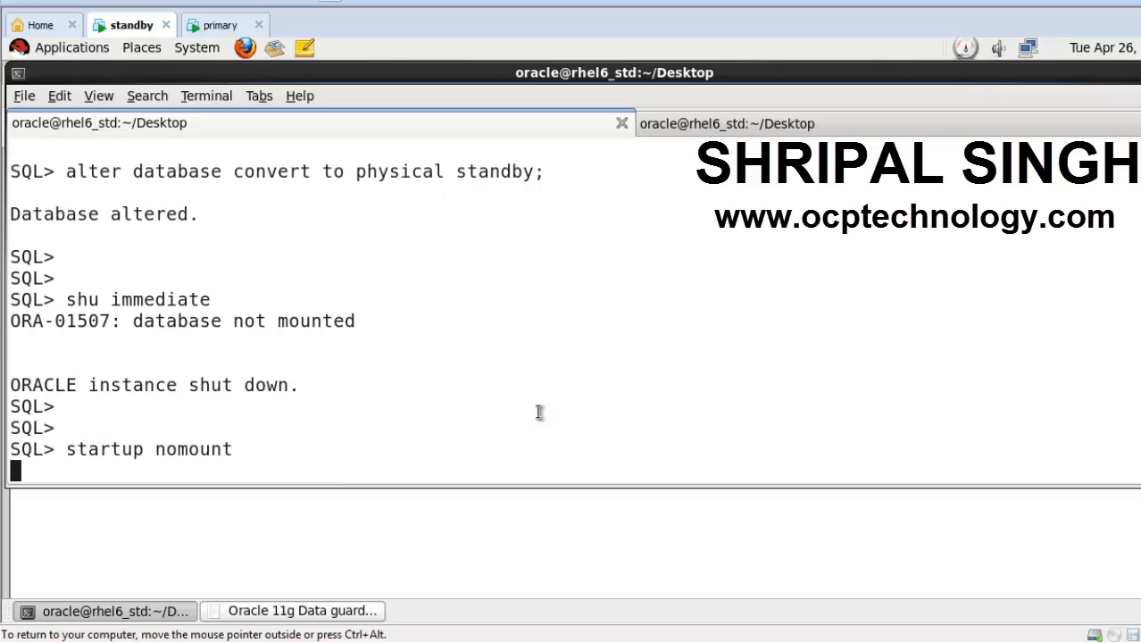
{"action": "key", "text": "Return"}
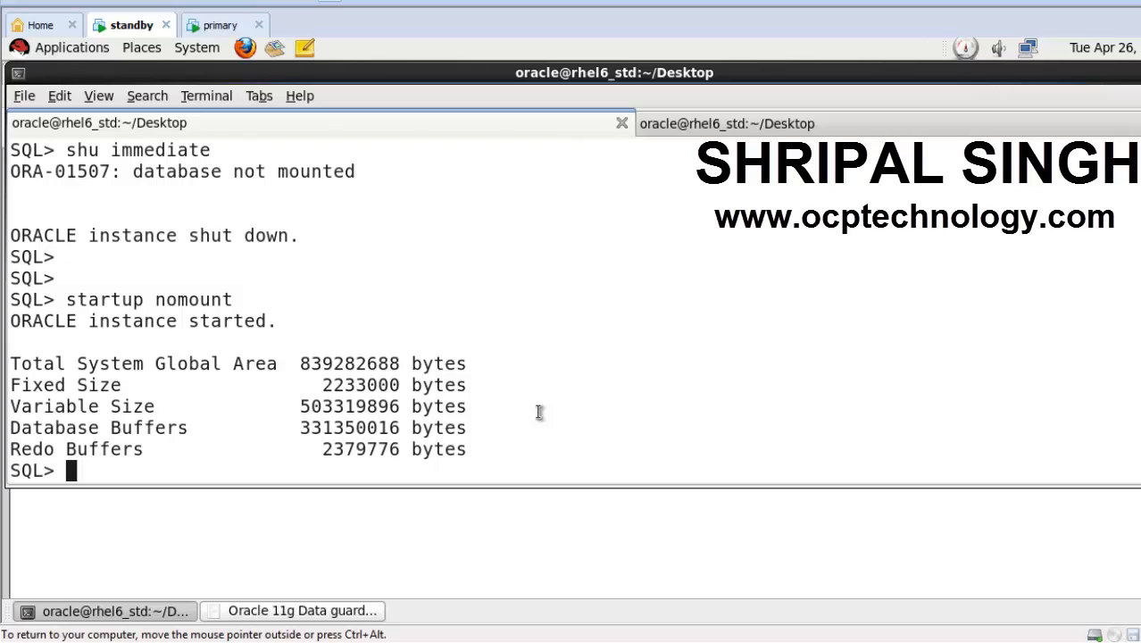
{"action": "type", "text": "alter database"}
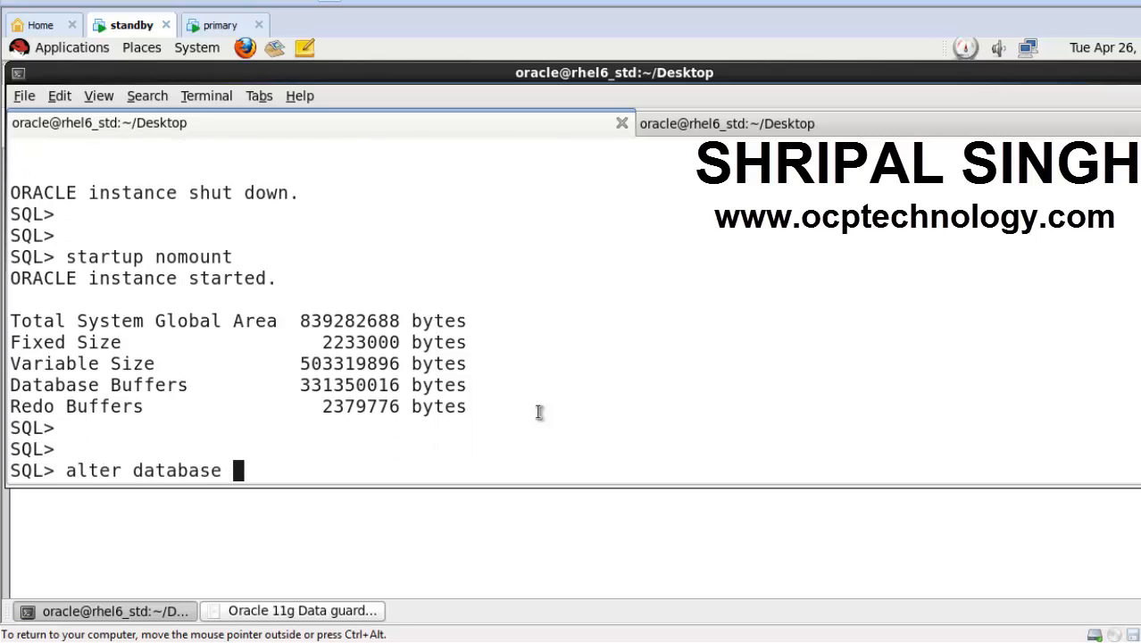
Run ALTER DATABASE MOUNT STANDBY DATABASE, getting Database altered.
{"action": "type", "text": "mount"}
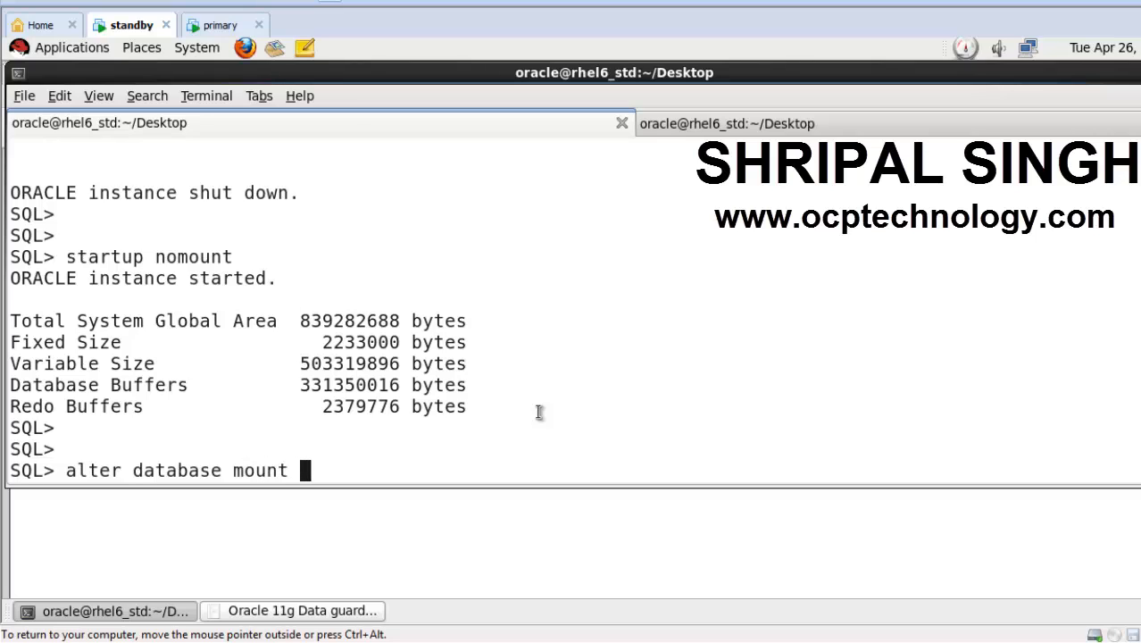
{"action": "type", "text": "stadn"}
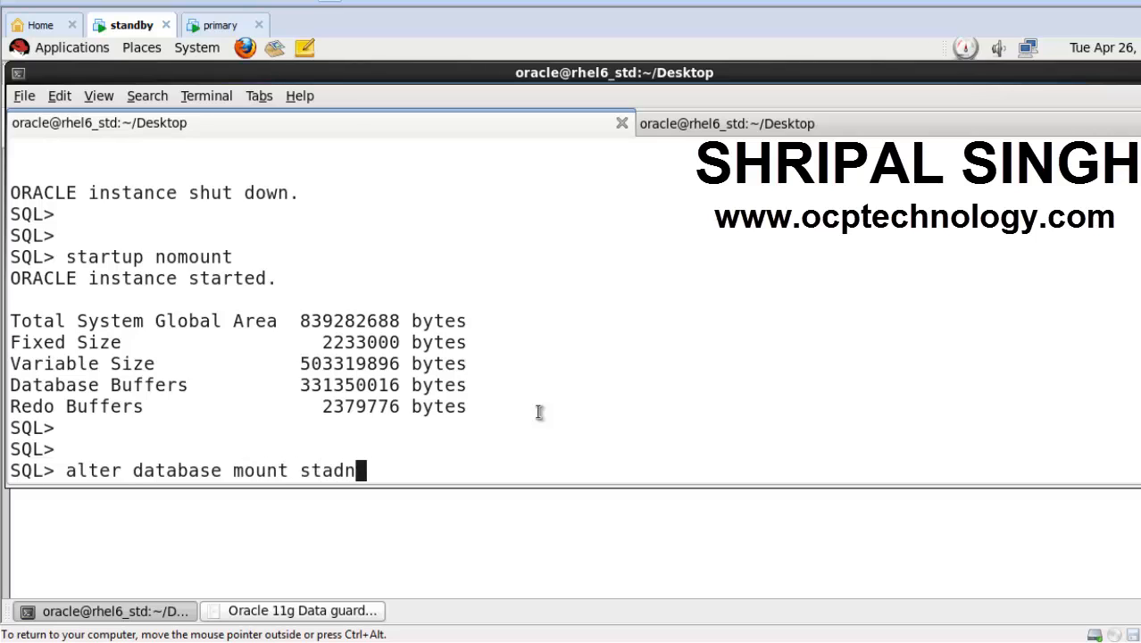
{"action": "type", "text": "d"}
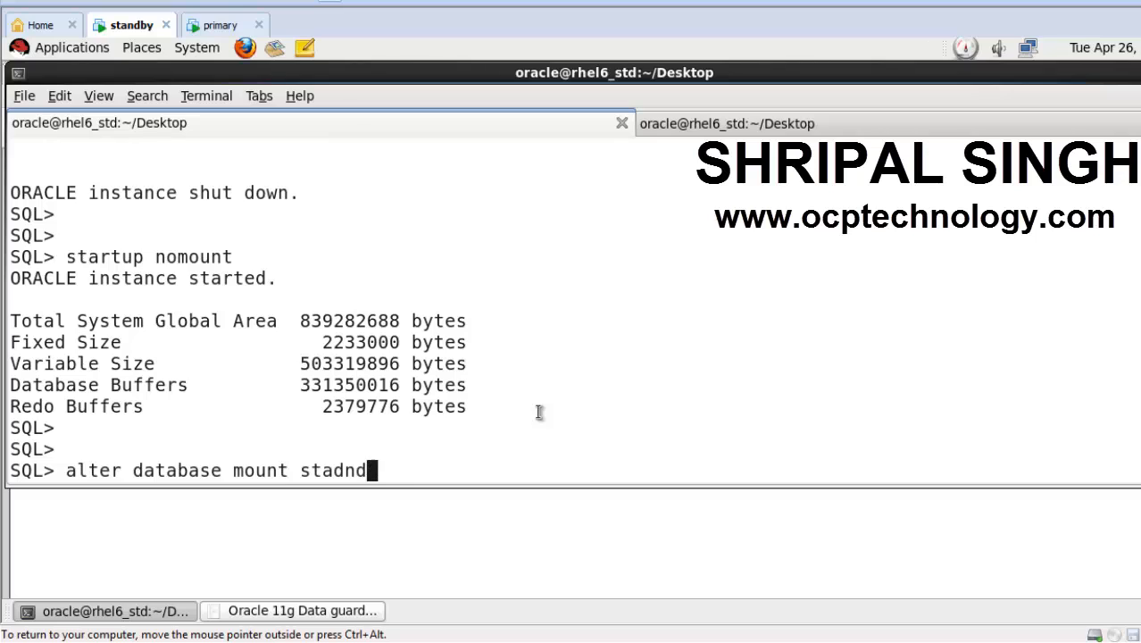
{"action": "type", "text": "standby"}
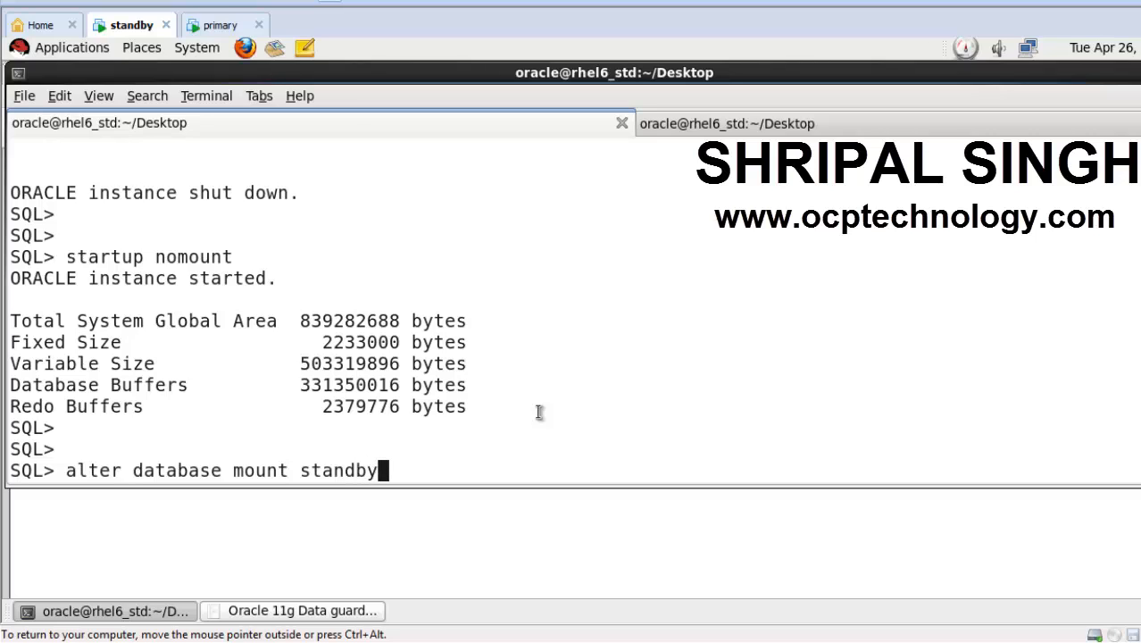
{"action": "type", "text": "database;"}
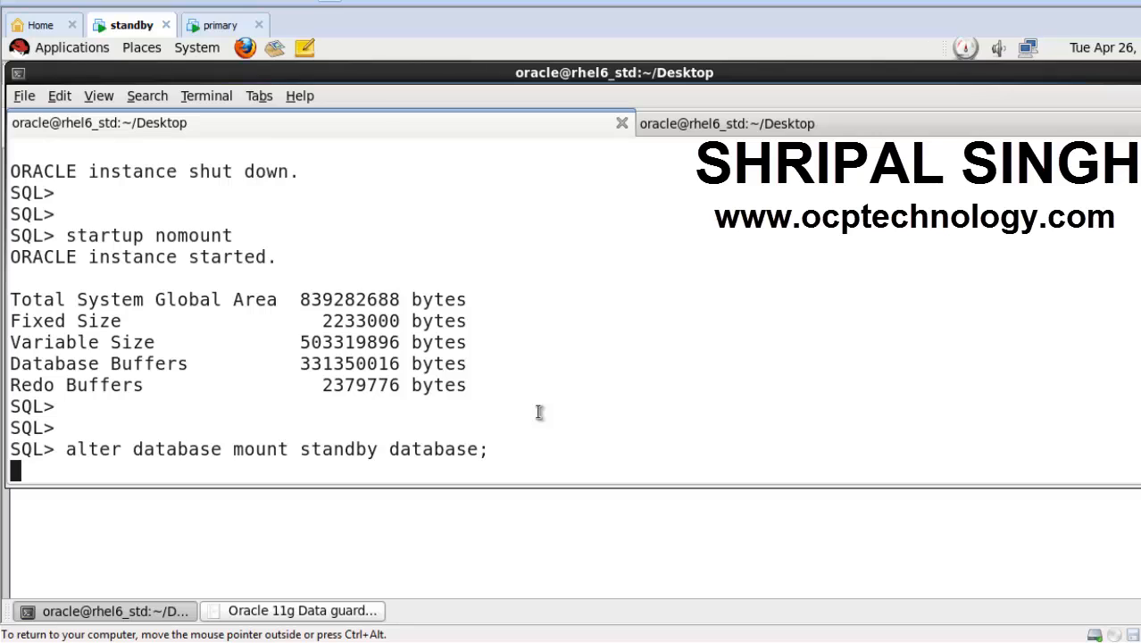
{"action": "key", "text": "Return"}
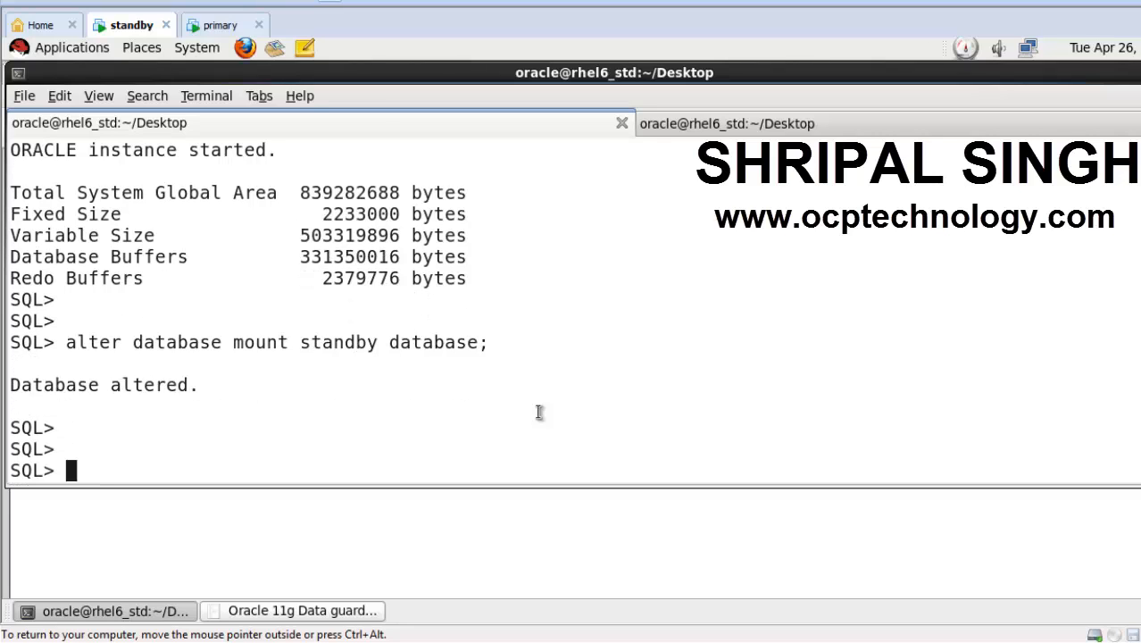
Run ALTER DATABASE RECOVER MANAGED STANDBY DATABASE DISCONNECT to apply redo in background.
{"action": "type", "text": "alter"}
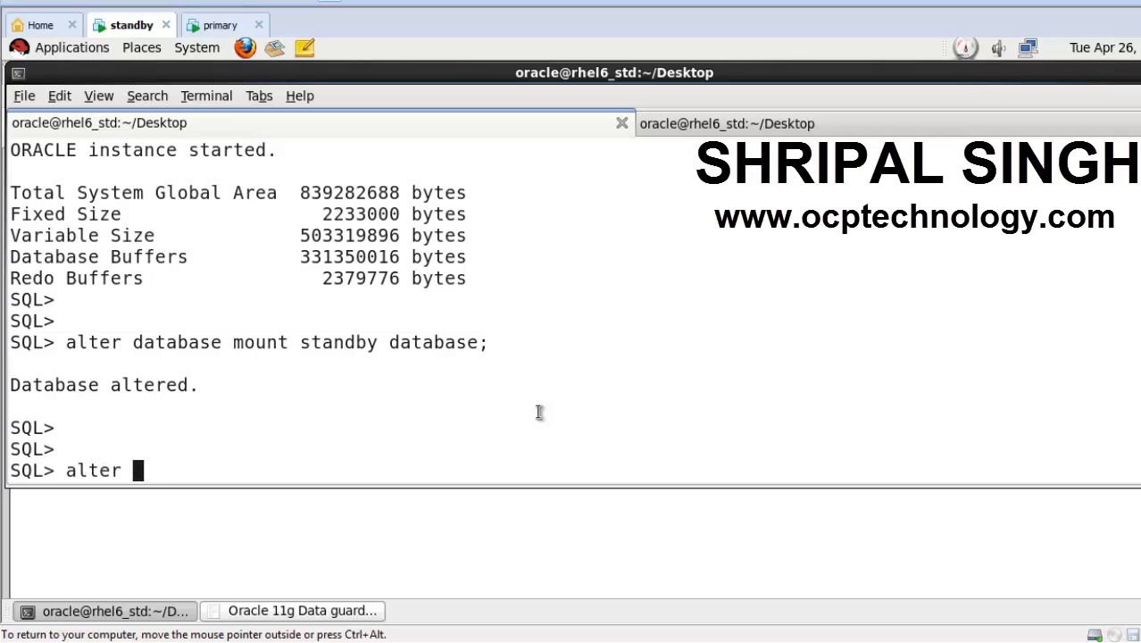
{"action": "type", "text": "database"}
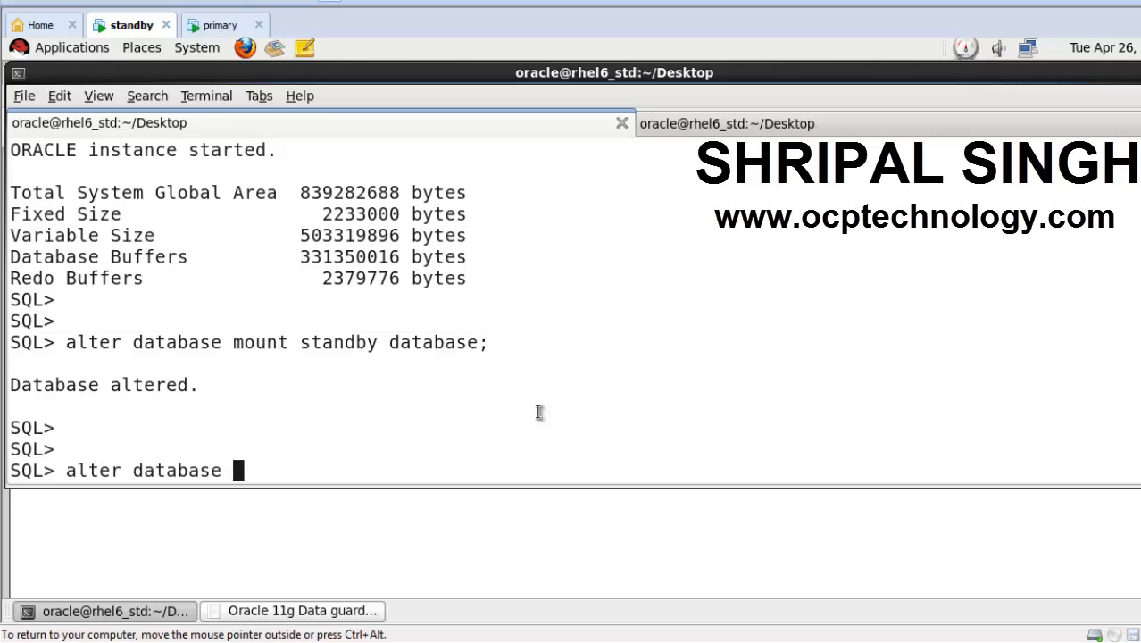
{"action": "type", "text": "recover"}
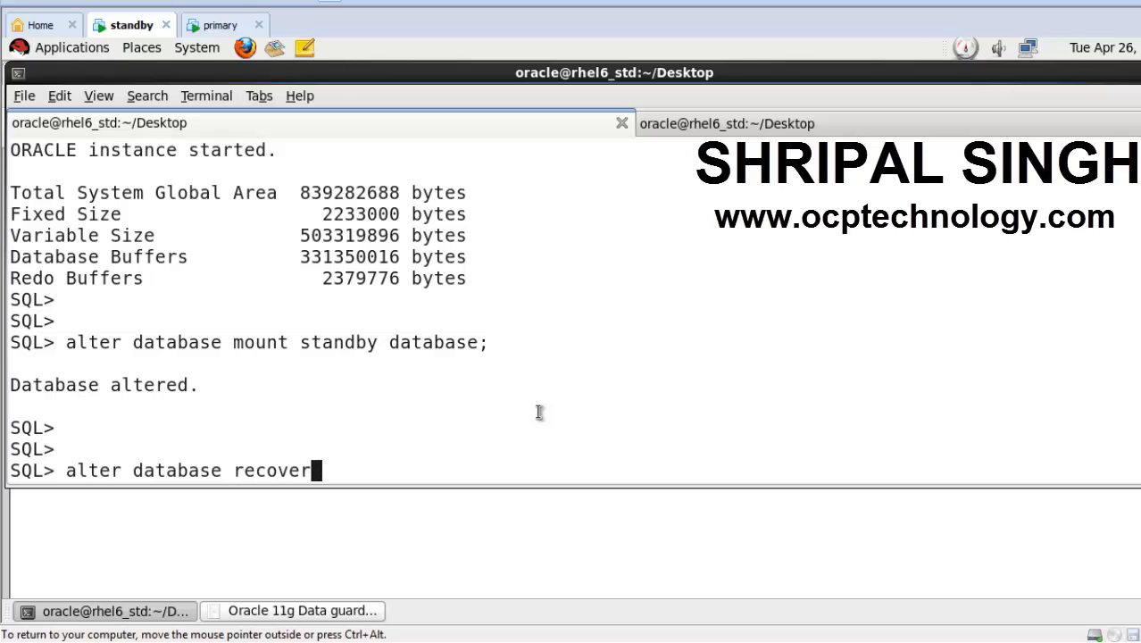
{"action": "type", "text": "managed"}
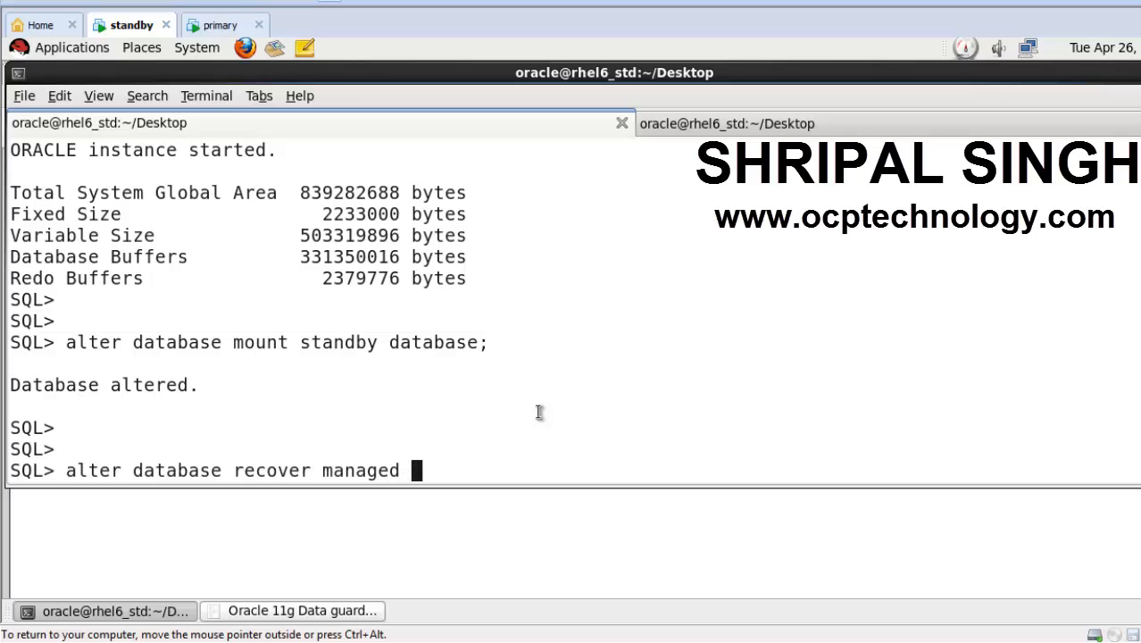
{"action": "type", "text": "standby"}
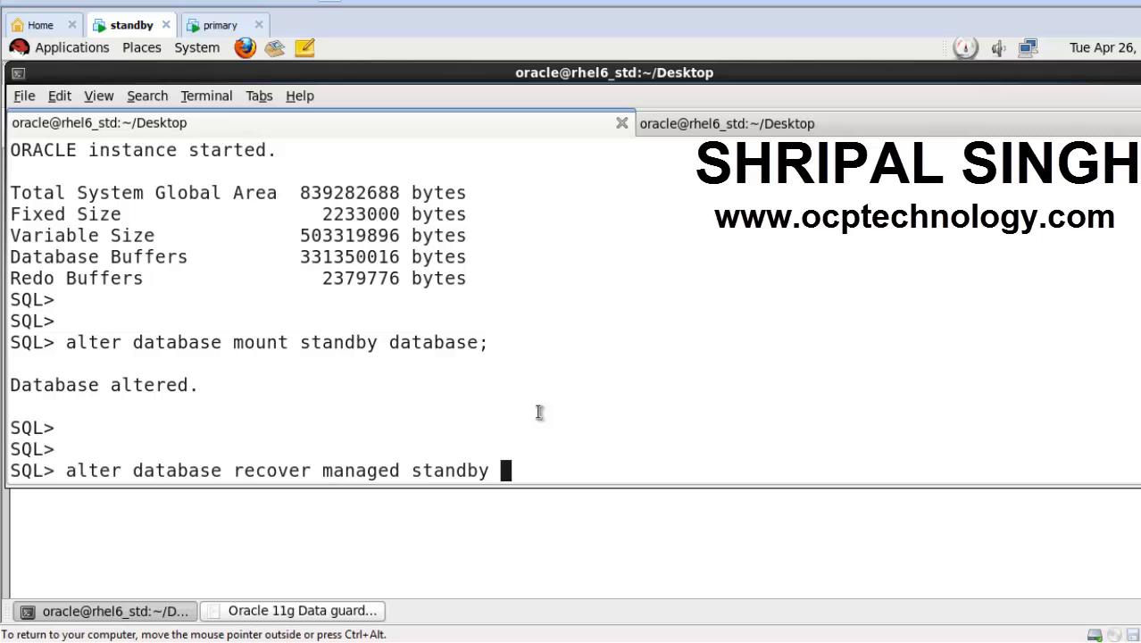
{"action": "type", "text": "database"}
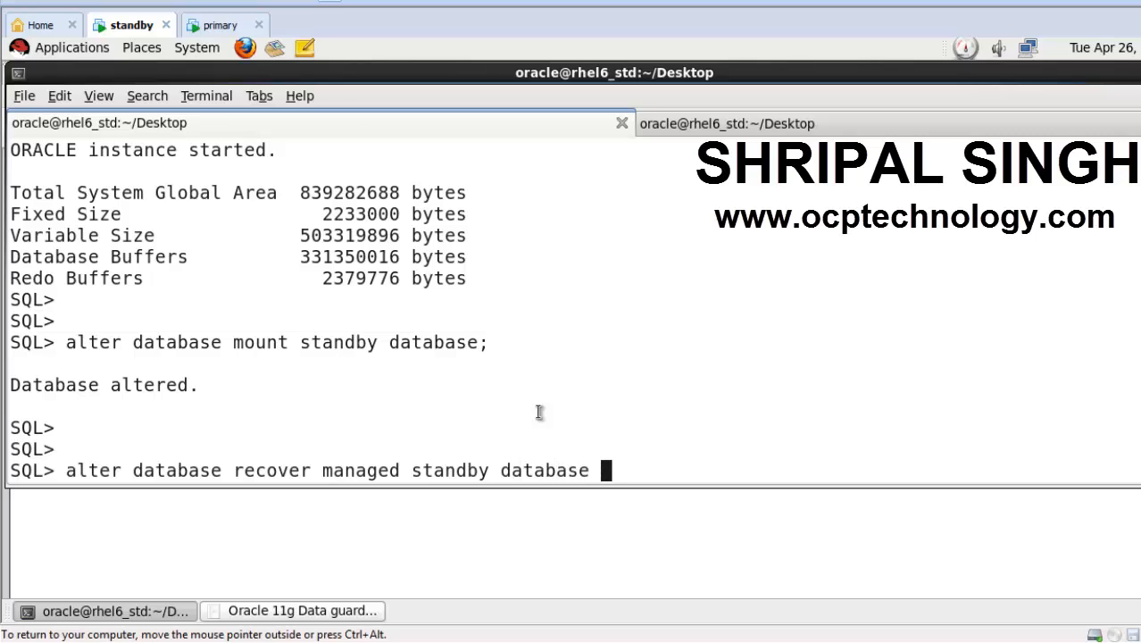
{"action": "type", "text": "disco"}
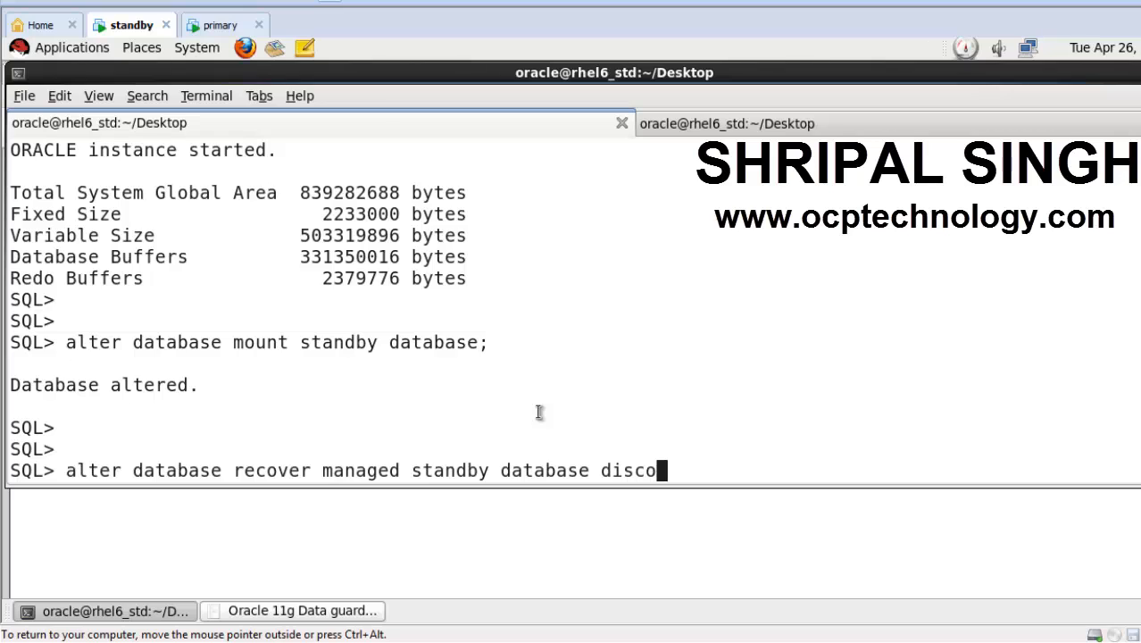
{"action": "type", "text": "nnect;"}
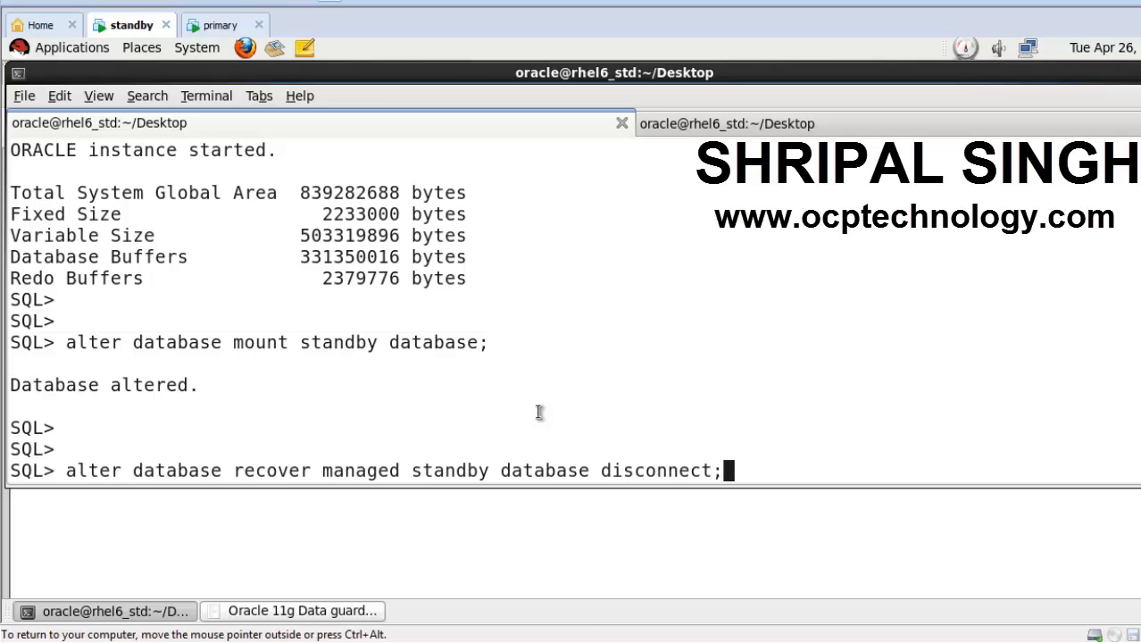
{"action": "key", "text": "Return"}
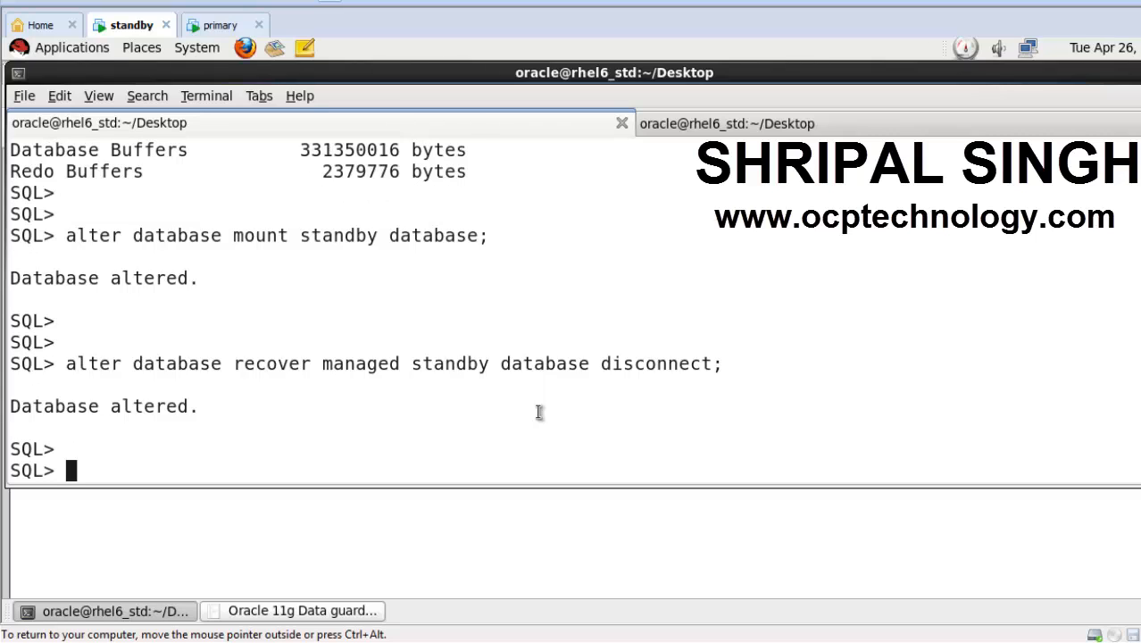
Type 'select flashback_on from v' at the SQL> prompt, leaving the query unfinished.
{"action": "type", "text": "s"}
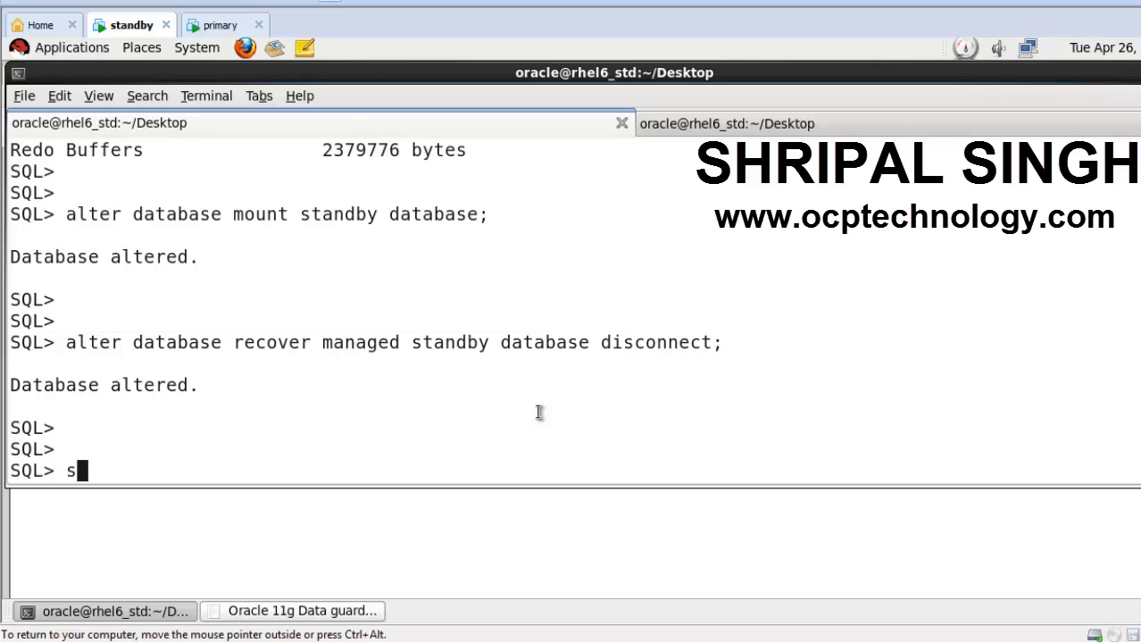
{"action": "type", "text": "elect f"}
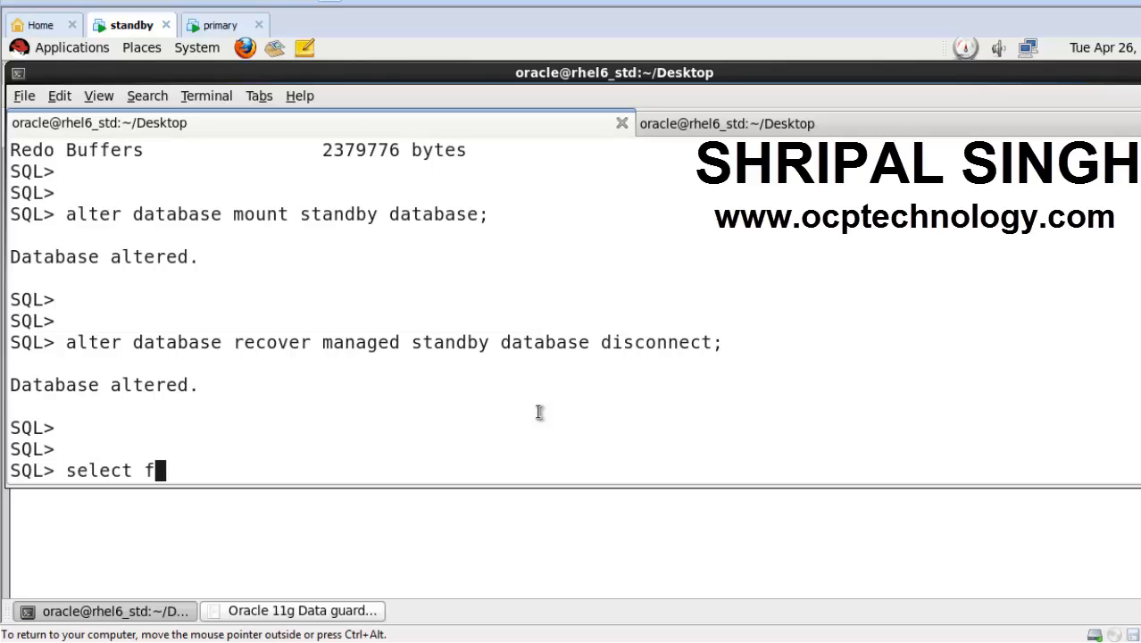
{"action": "type", "text": "lashback"}
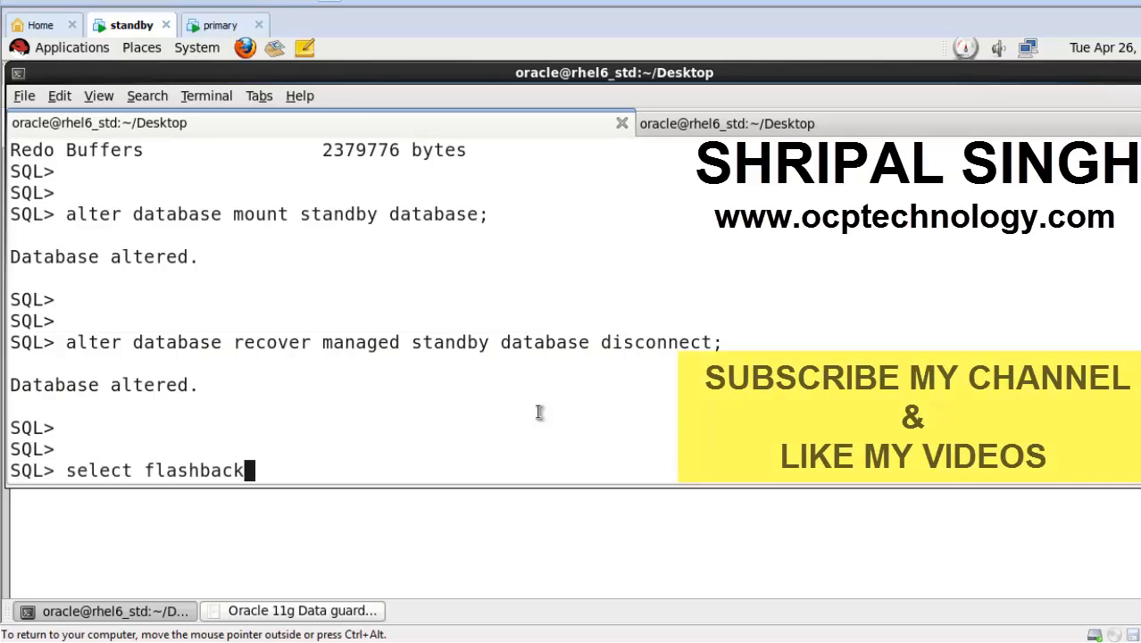
{"action": "type", "text": "_on from v"}
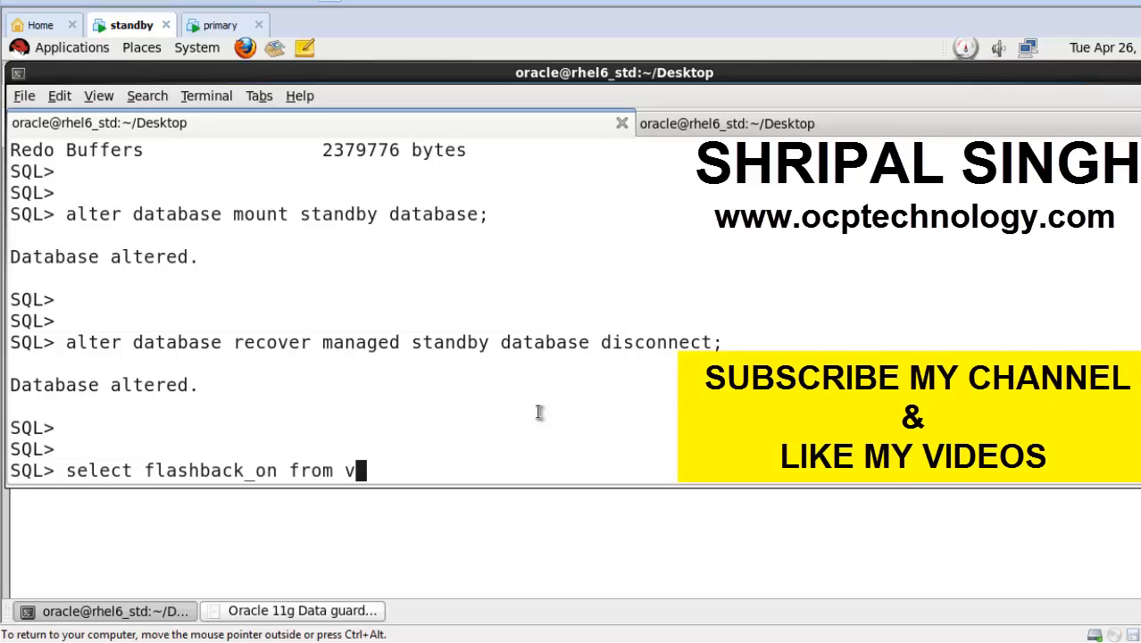